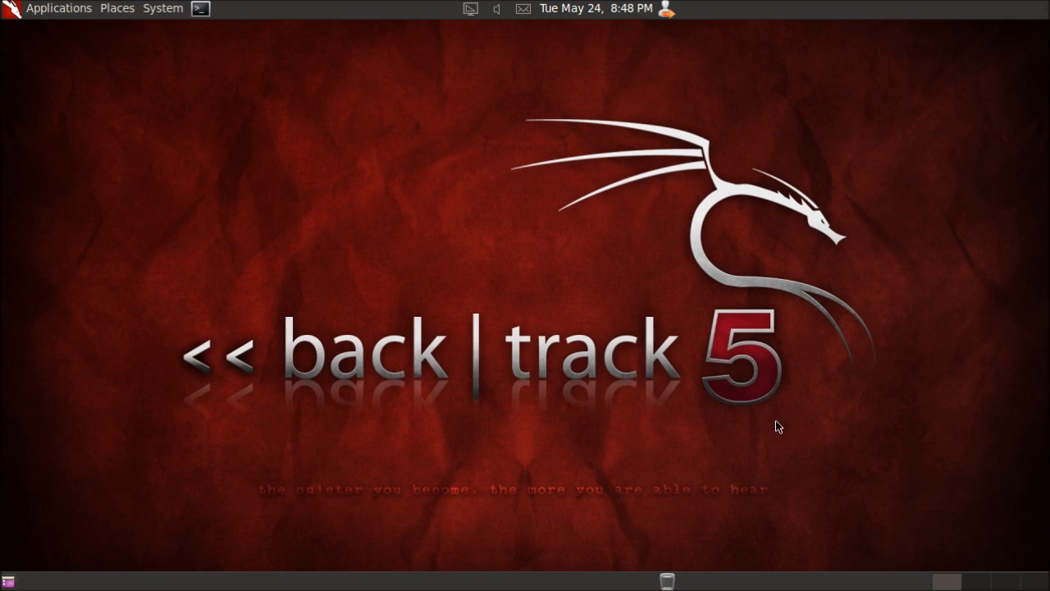
mouse_move(793, 419)
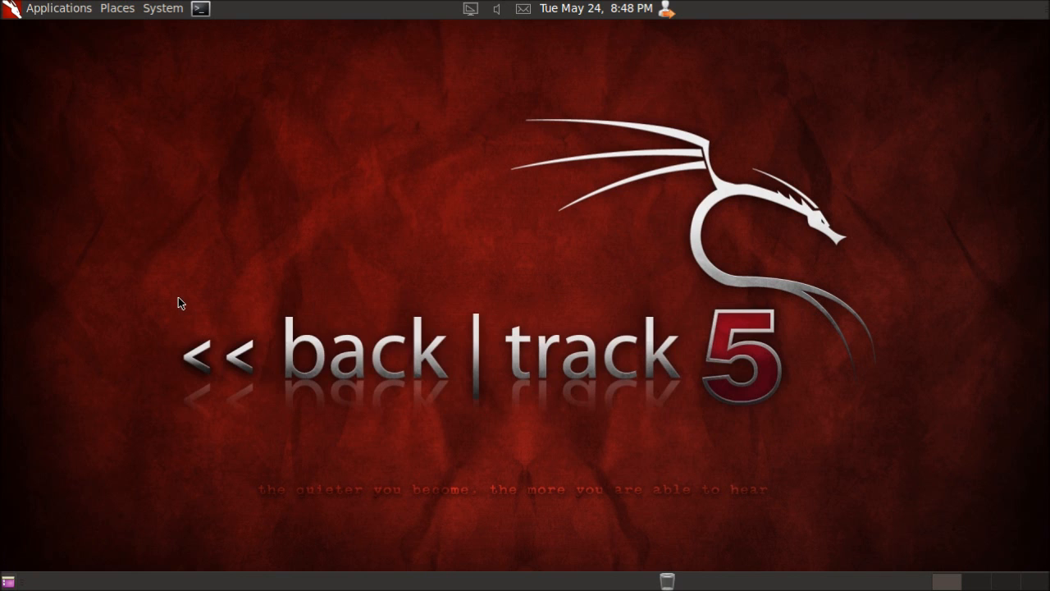
mouse_move(786, 411)
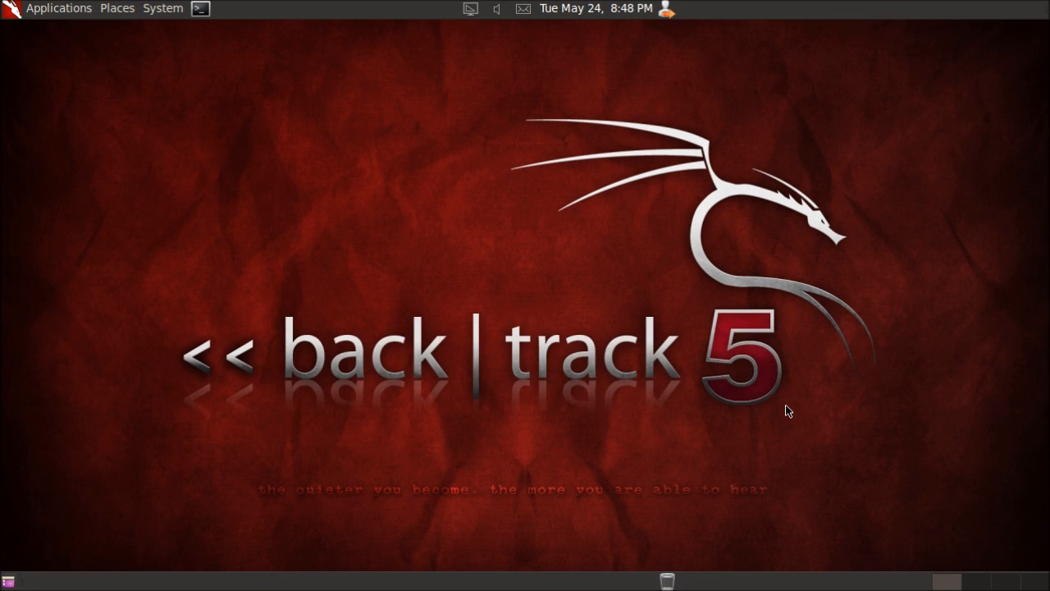
mouse_move(791, 415)
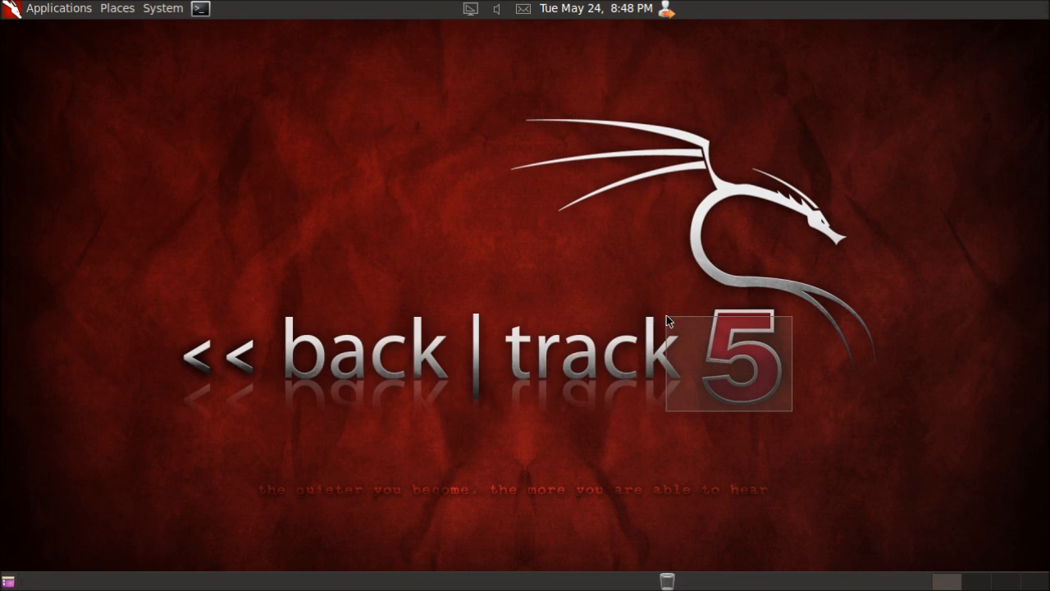
Launch Gerix Wifi Cracker from the BackTrack applications menu.
drag(669, 320, 173, 303)
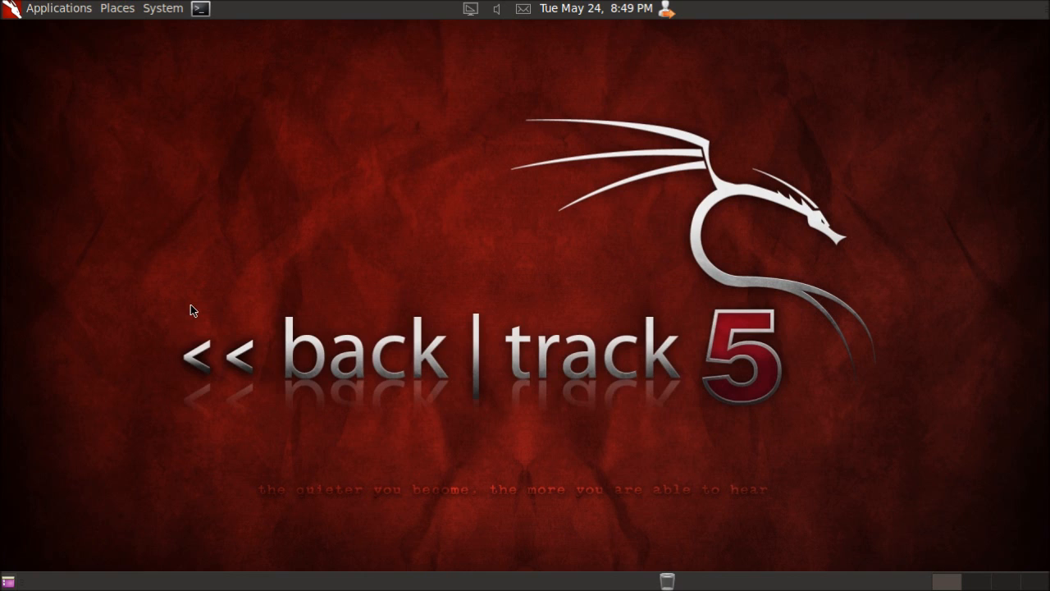
mouse_move(163, 232)
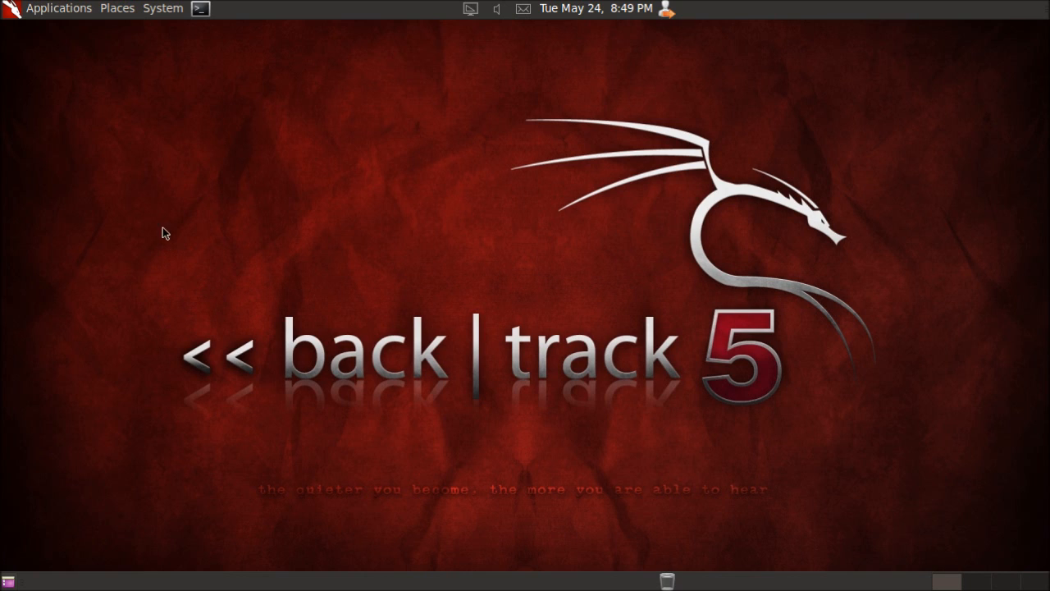
click(58, 9)
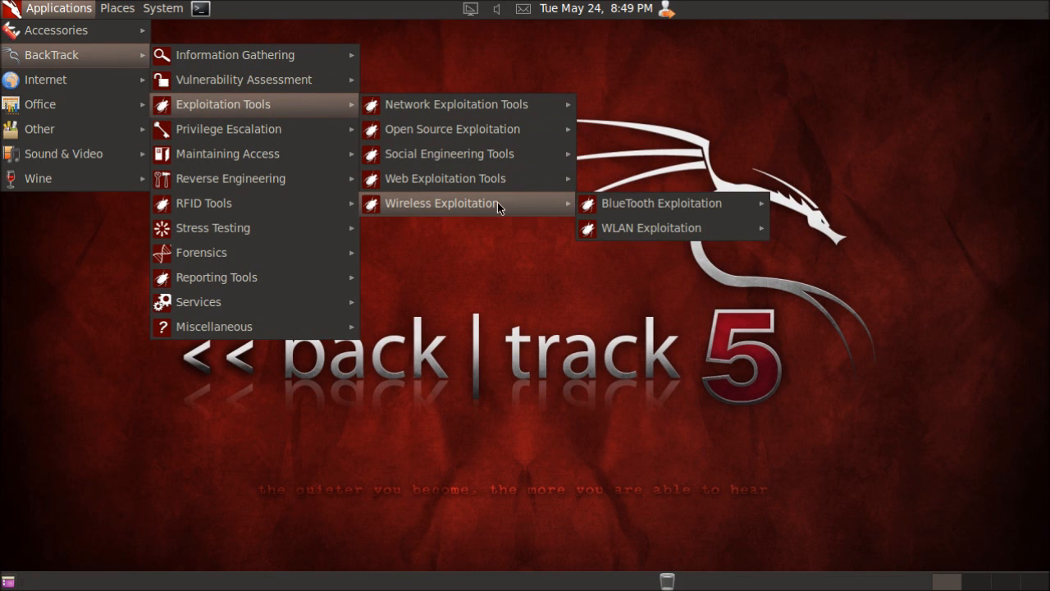
click(651, 227)
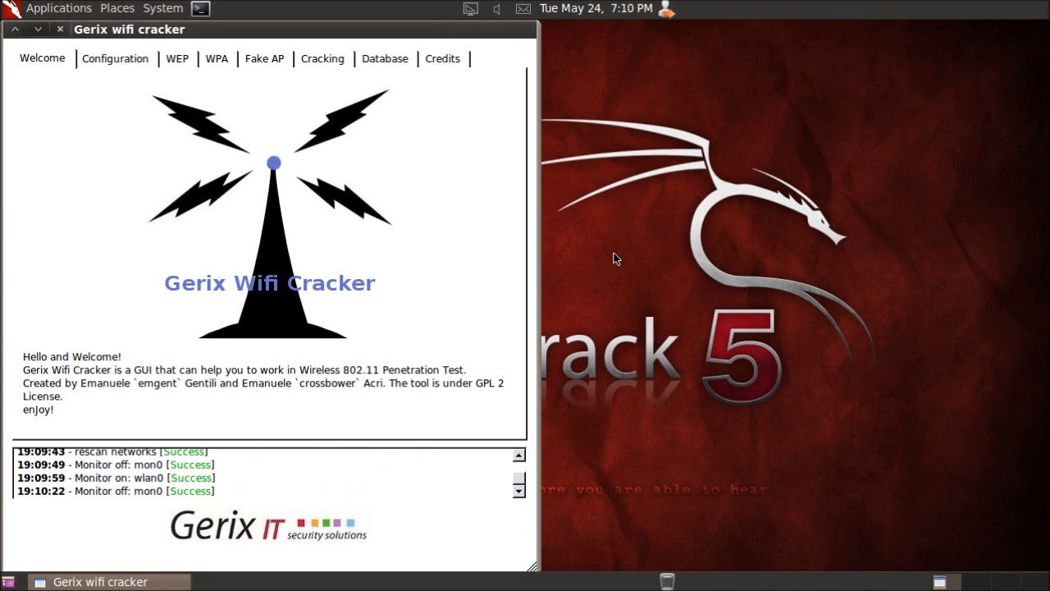
mouse_move(187, 85)
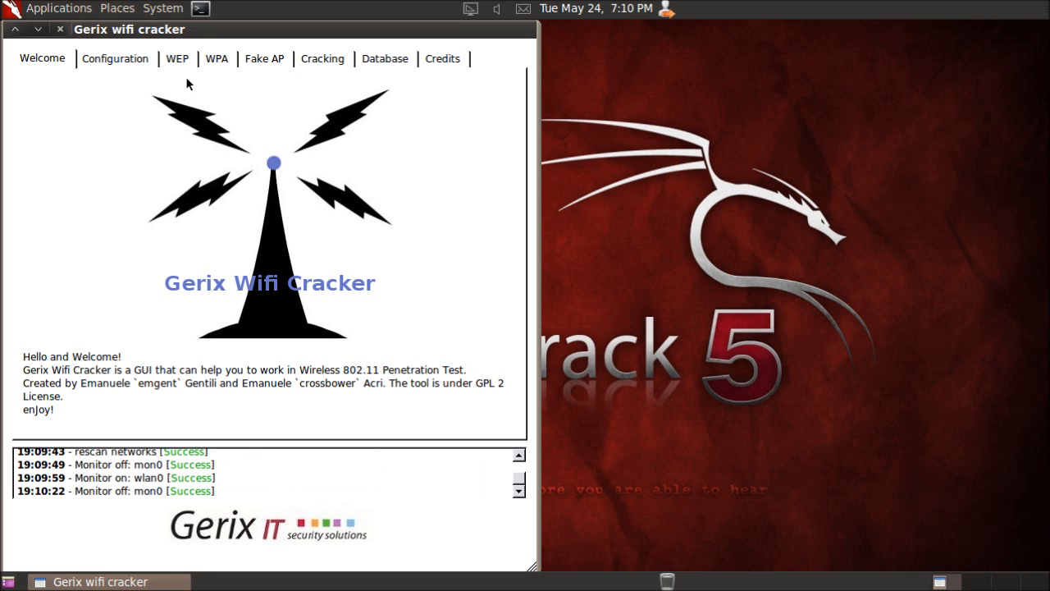
Enable monitor mode on the wlan0 interface so mon0 is created.
click(115, 58)
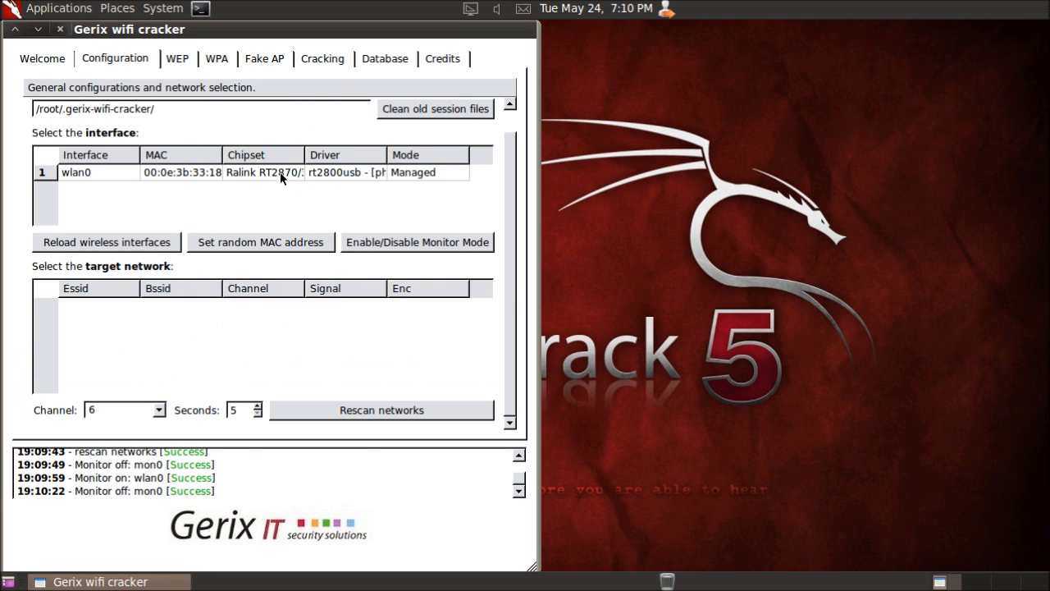
click(263, 172)
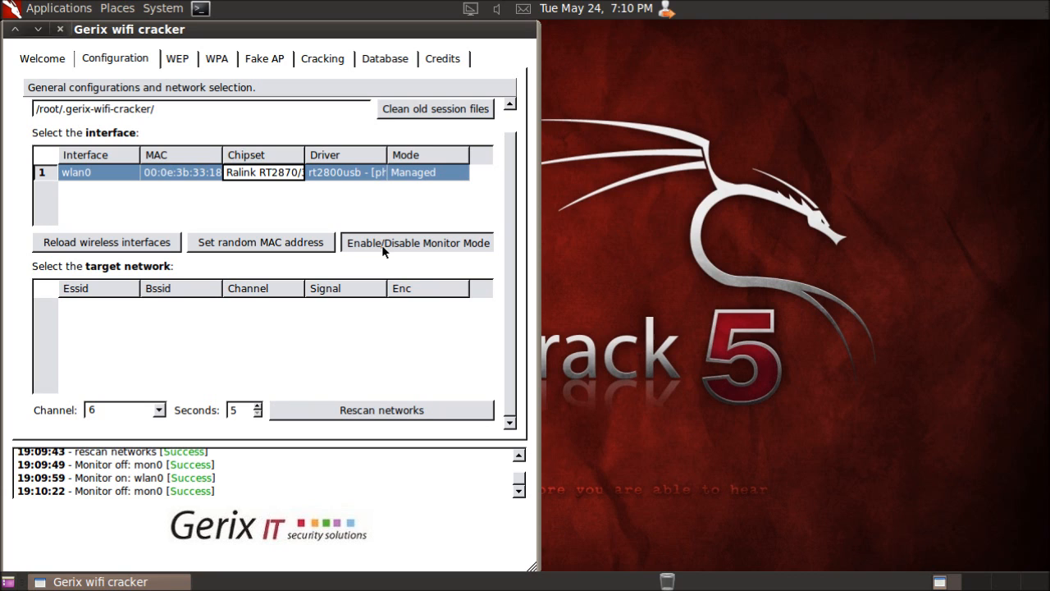
mouse_move(241, 216)
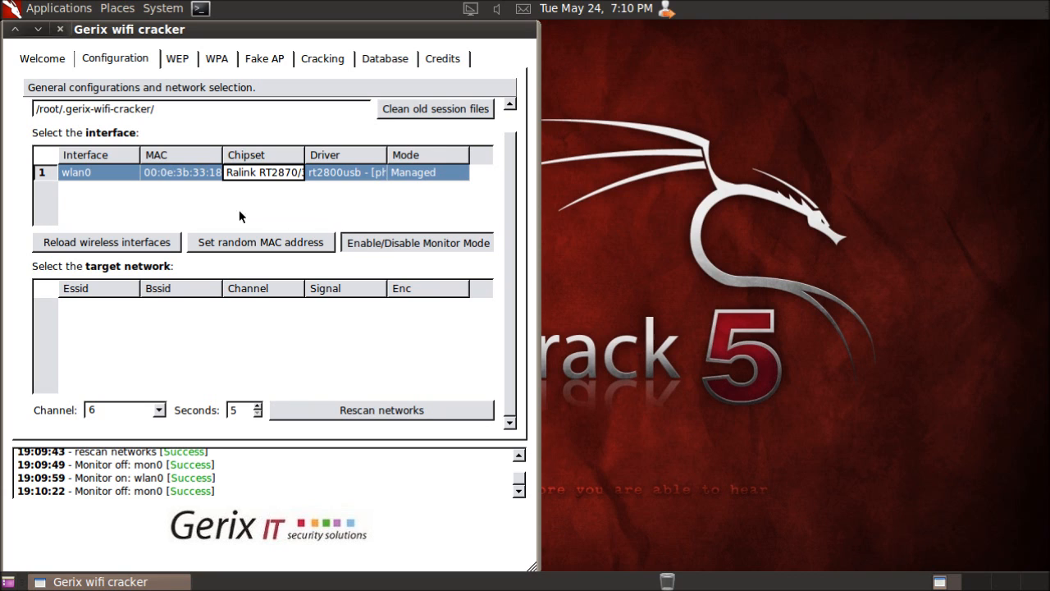
click(416, 242)
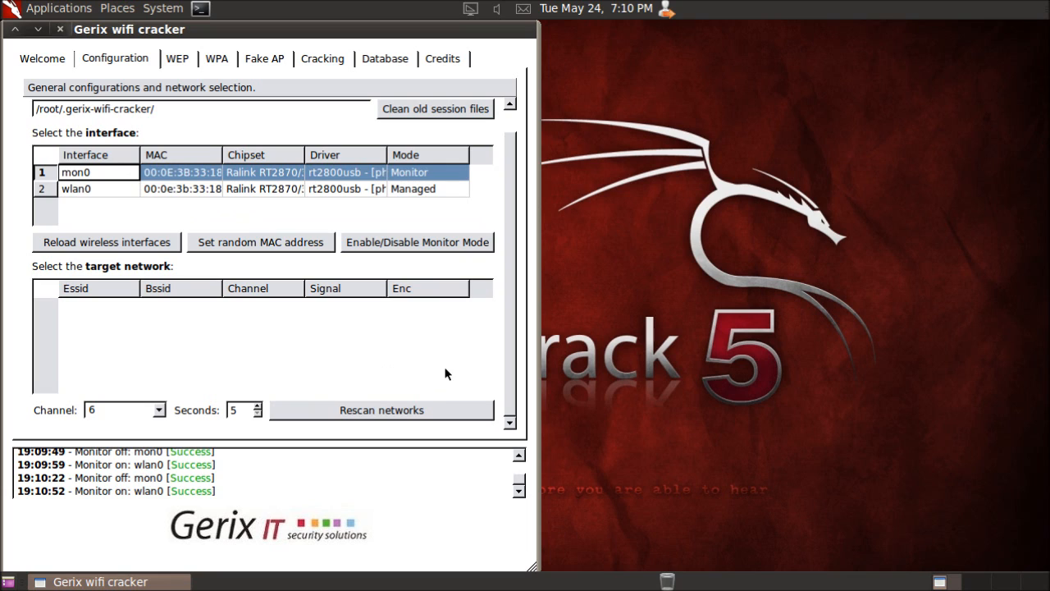
mouse_move(287, 243)
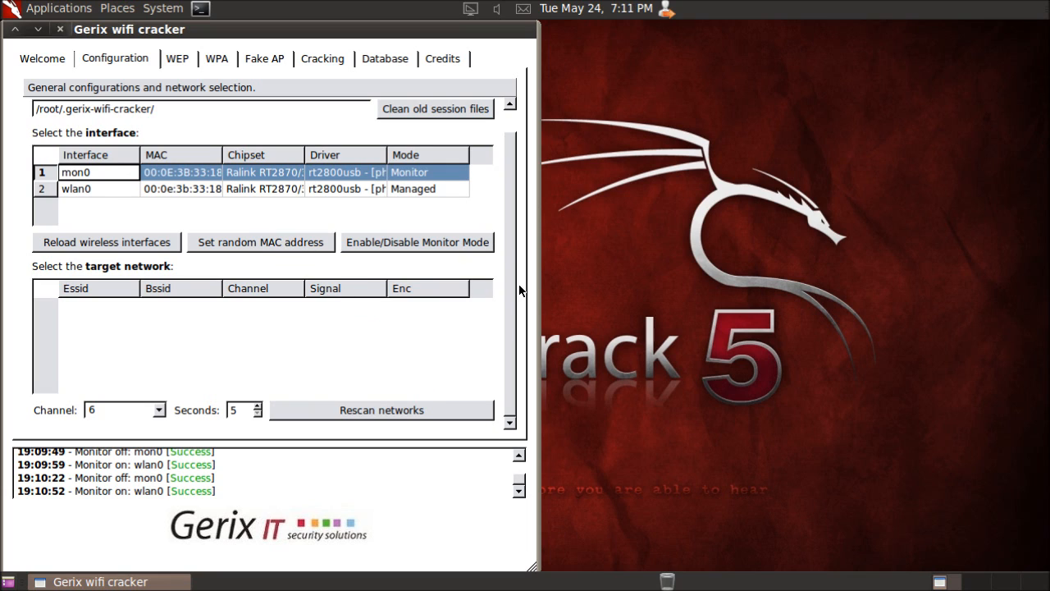
mouse_move(129, 419)
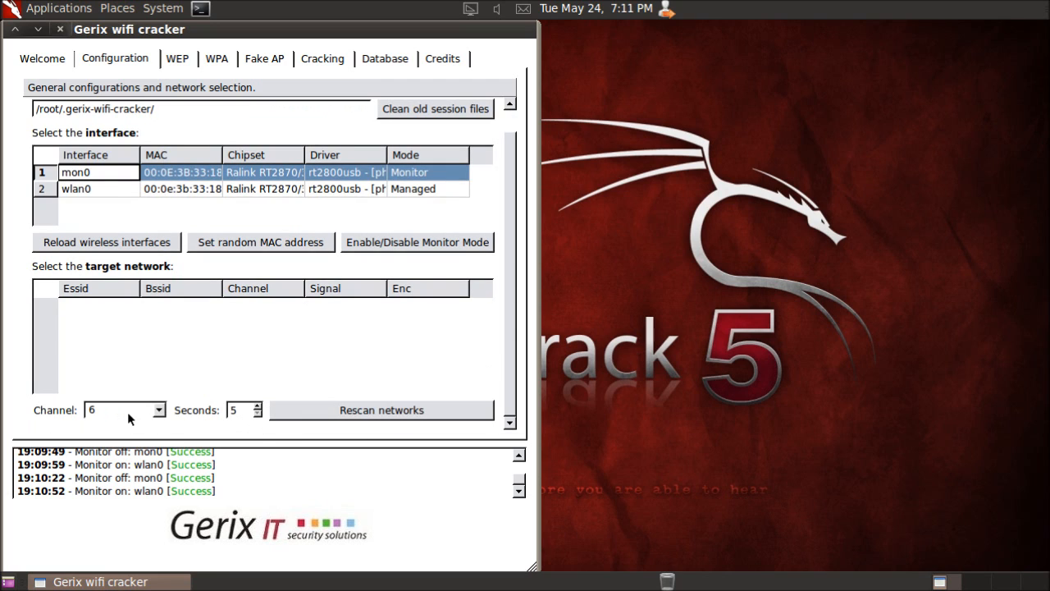
Scan all channels, then rescan on channel 6 to list Skidhacker.com.
click(152, 410)
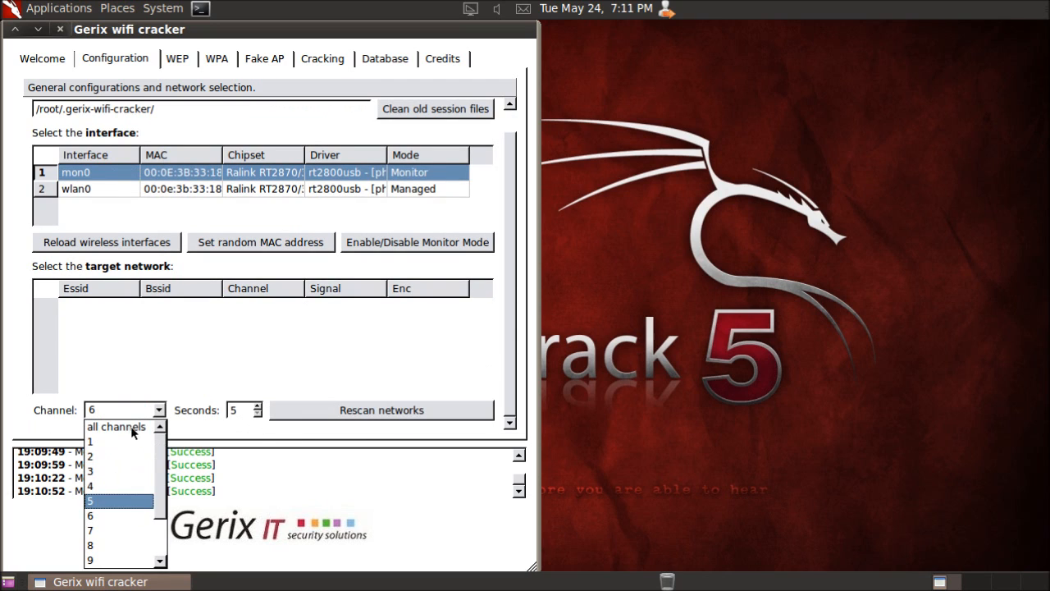
click(115, 427)
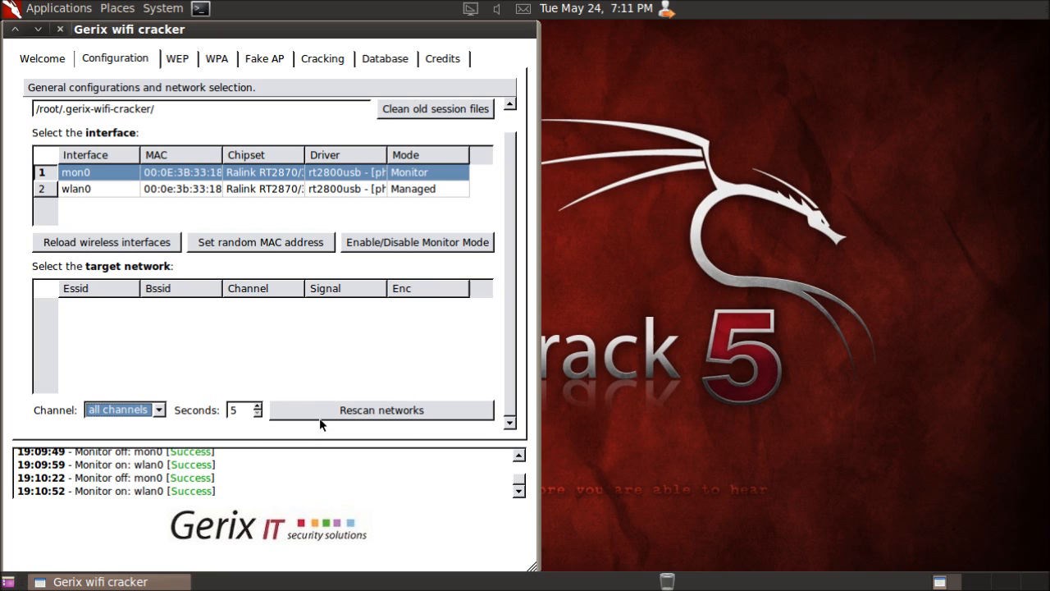
mouse_move(244, 420)
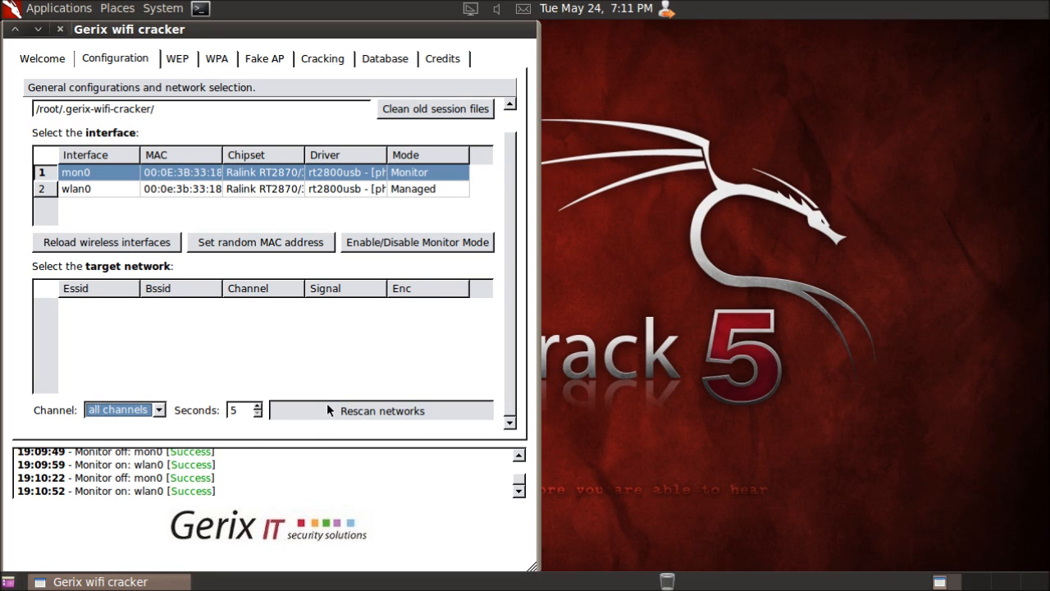
click(381, 410)
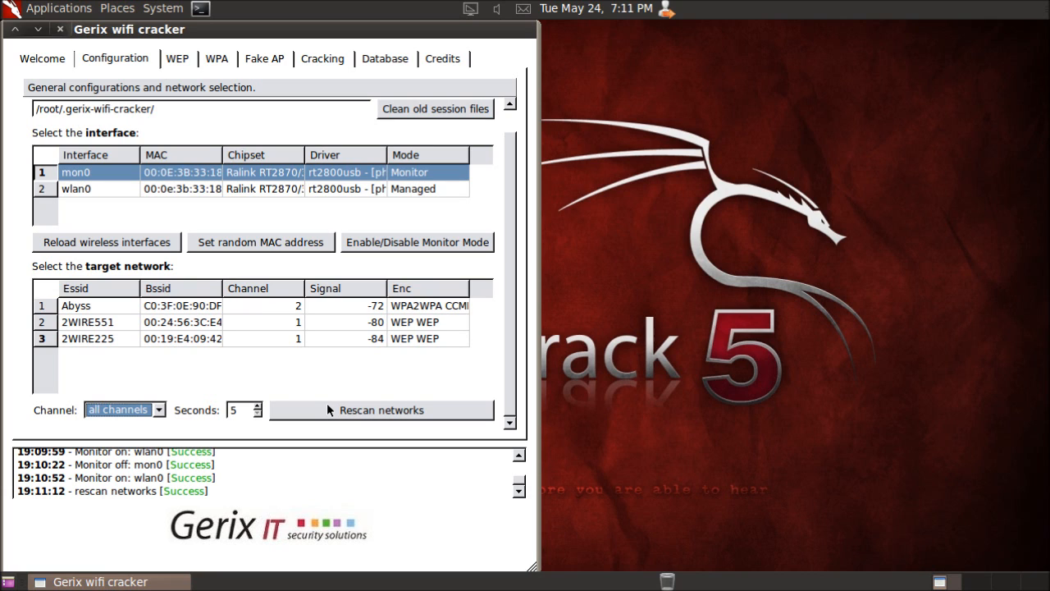
mouse_move(170, 417)
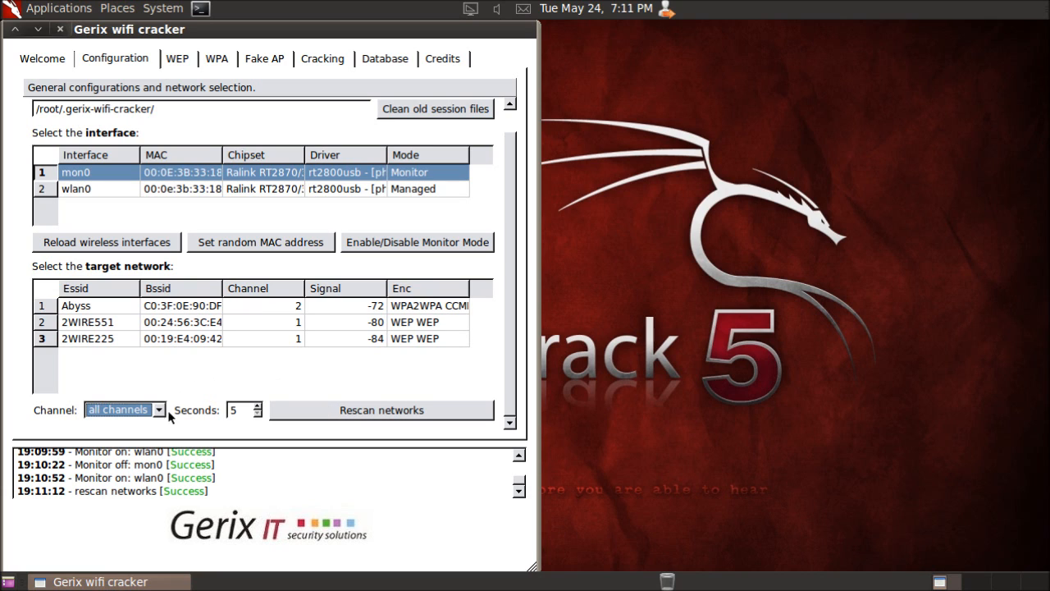
click(123, 409)
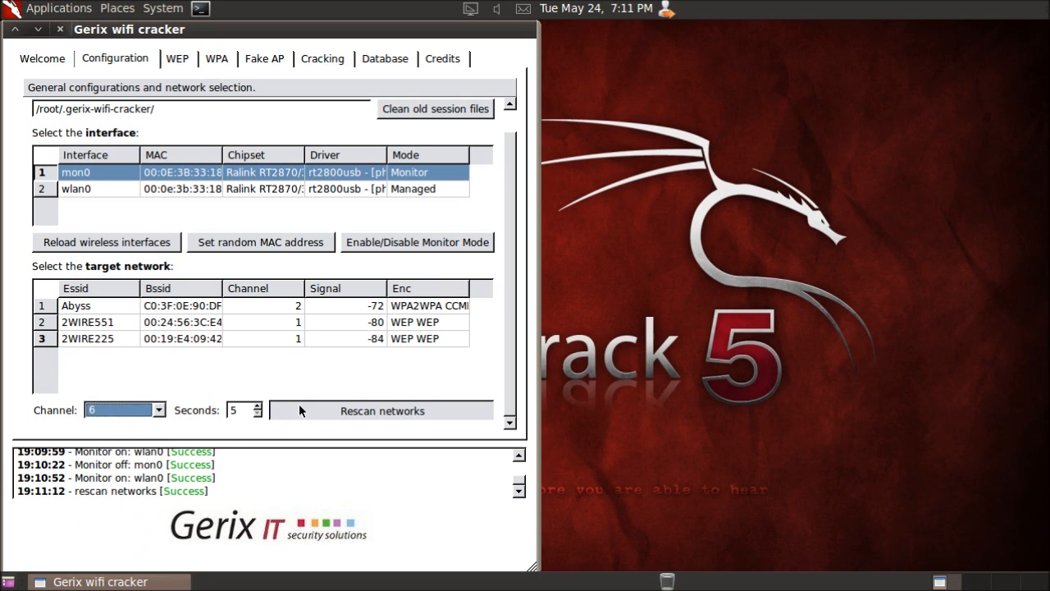
mouse_move(330, 441)
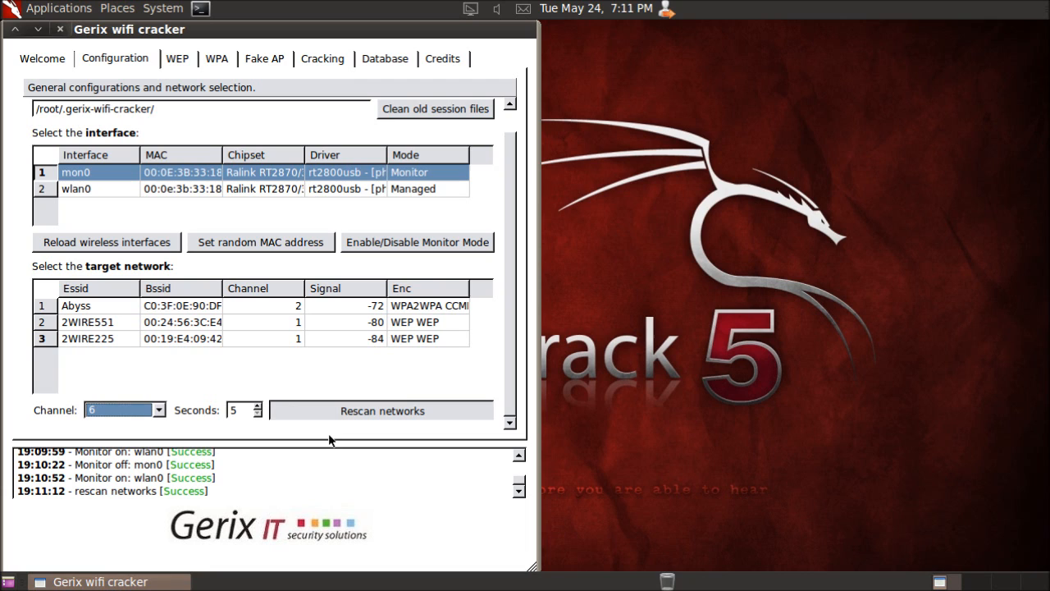
click(381, 410)
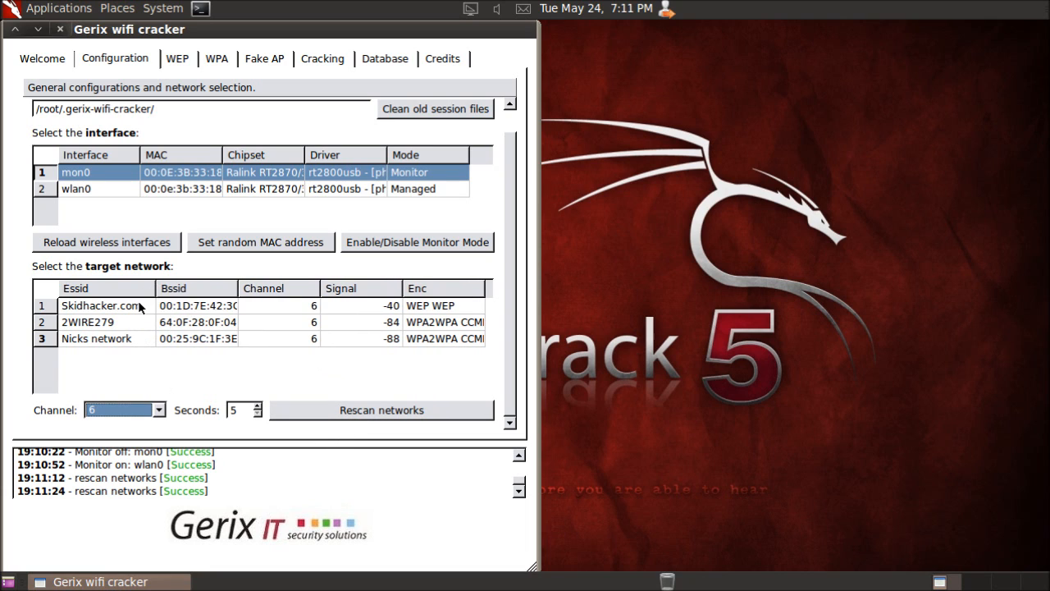
Select Skidhacker.com as the target and start WEP sniffing and logging.
click(99, 305)
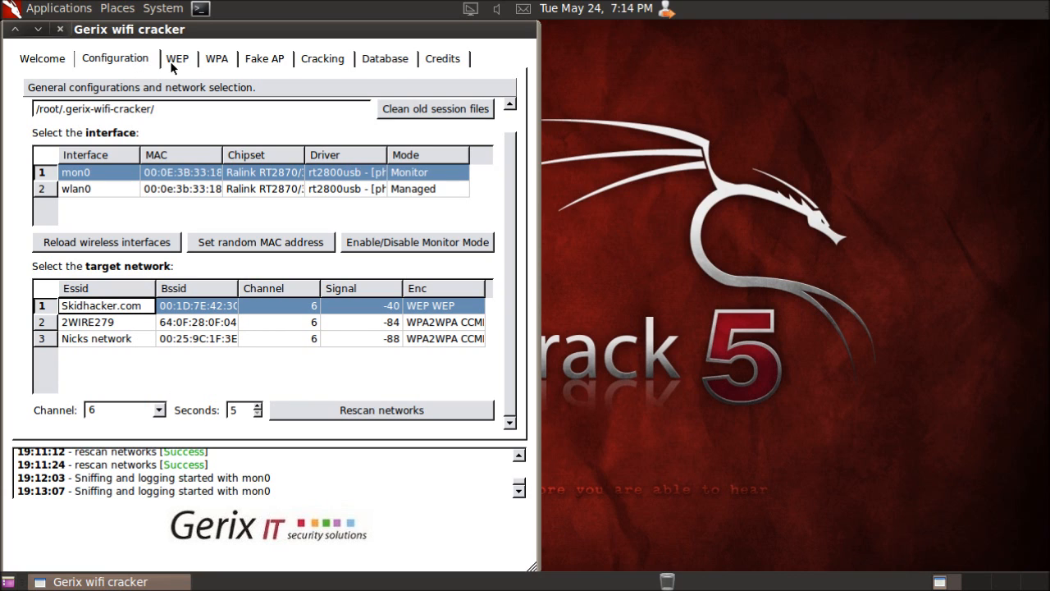
click(178, 58)
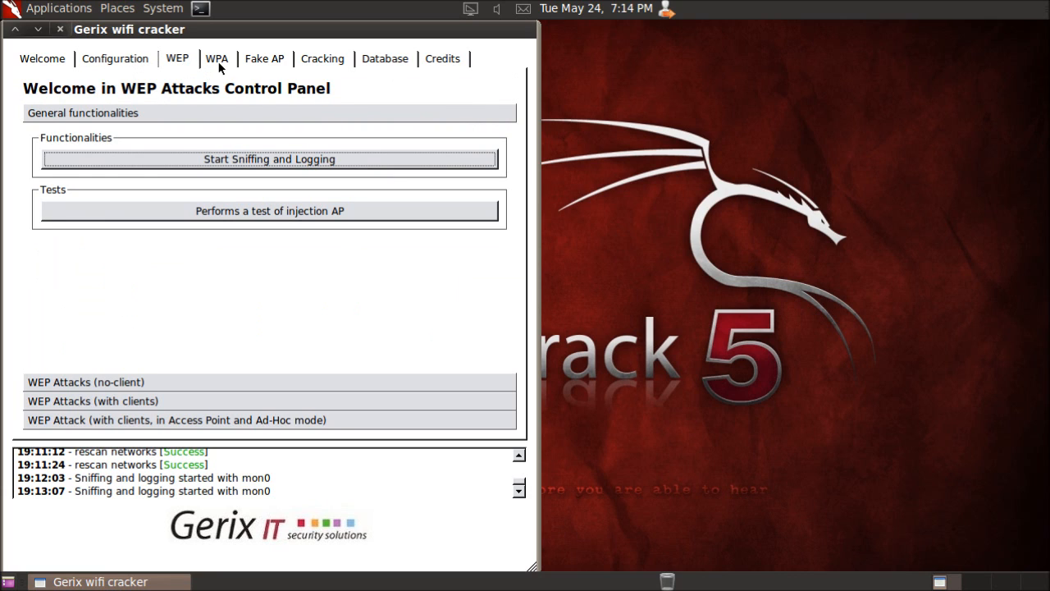
click(216, 58)
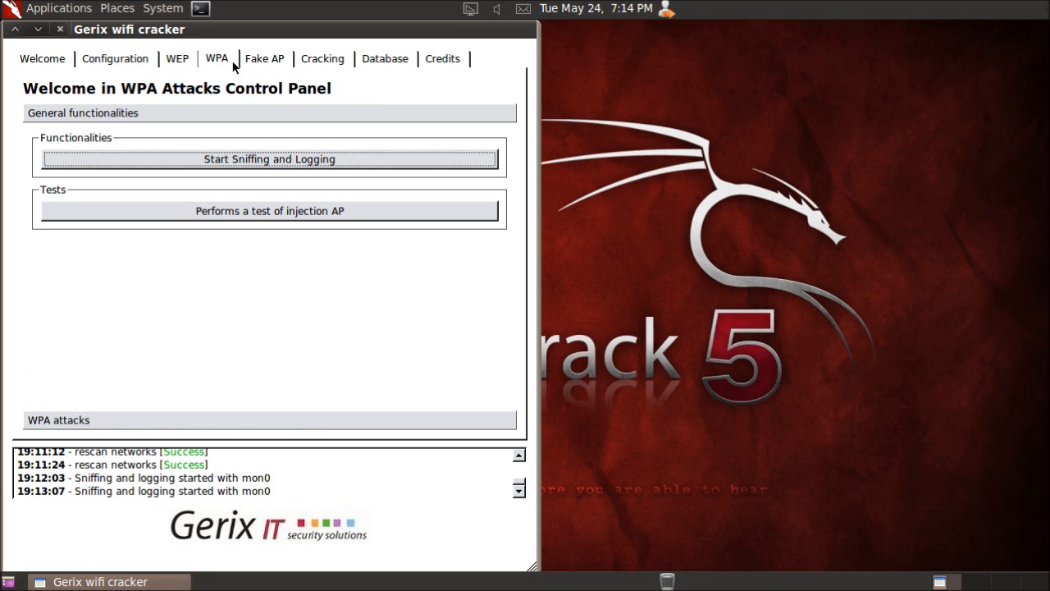
click(177, 58)
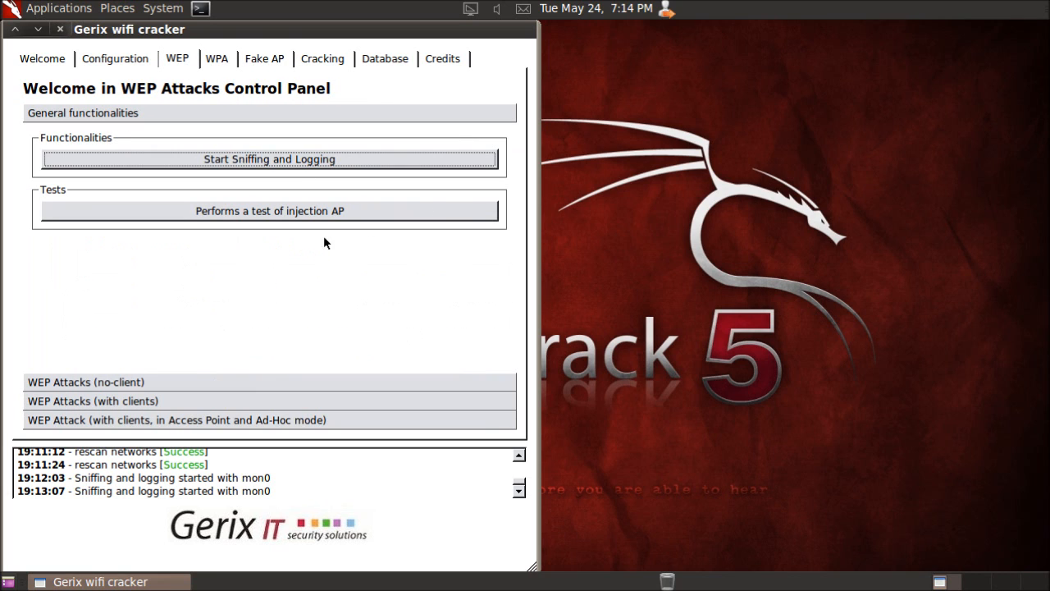
click(269, 158)
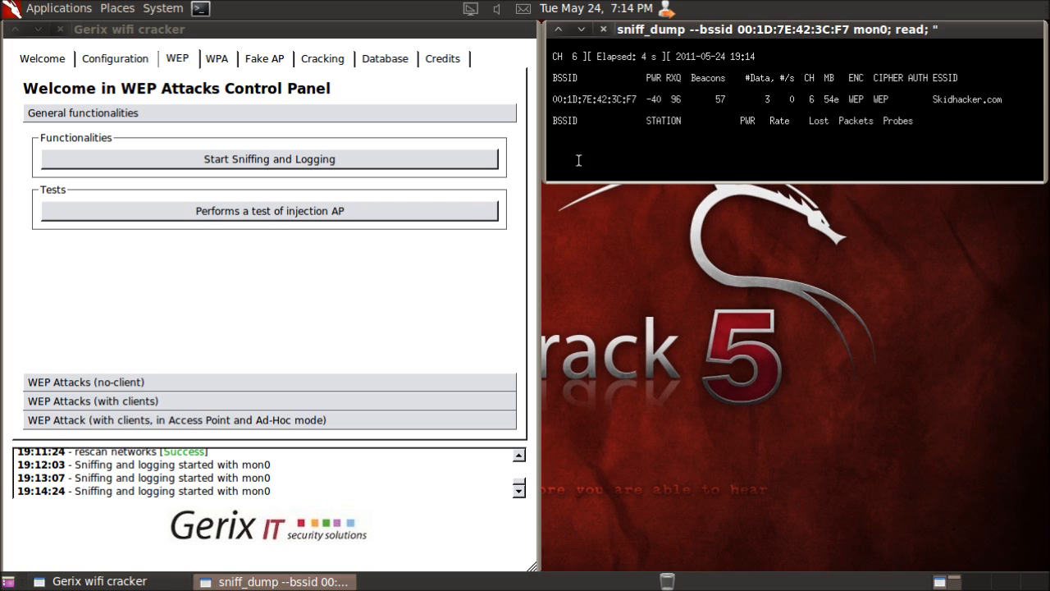
mouse_move(93, 63)
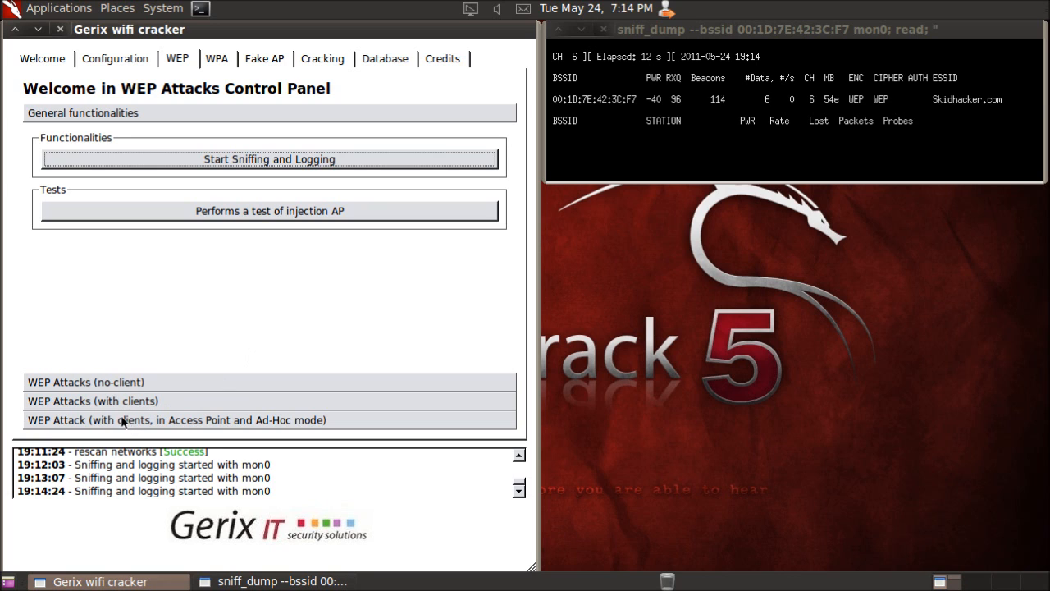
Expand the no-client WEP attacks and fake-authenticate with the Skidhacker.com access point.
click(176, 419)
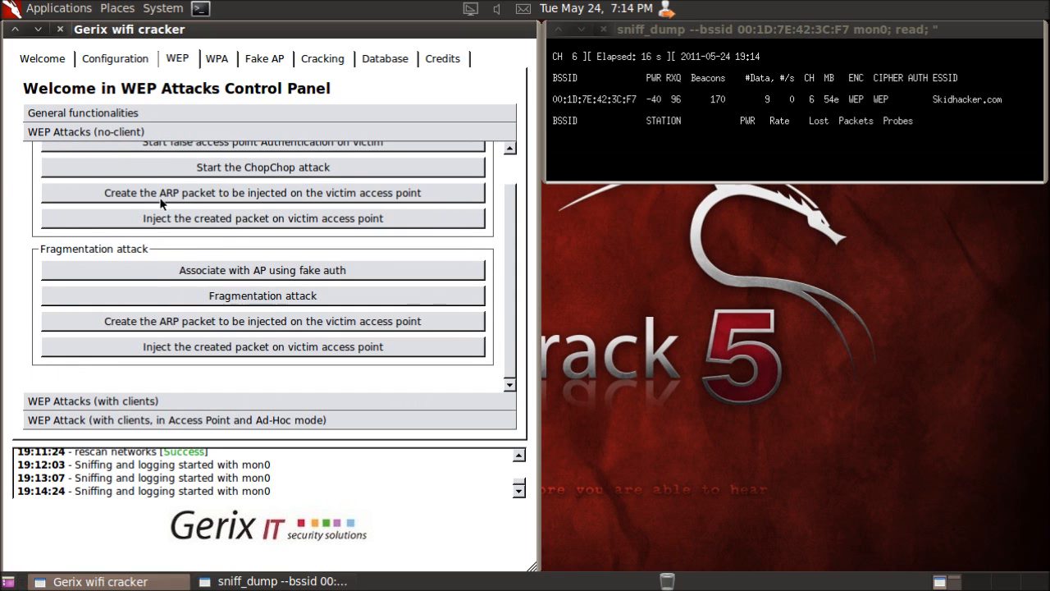
mouse_move(177, 395)
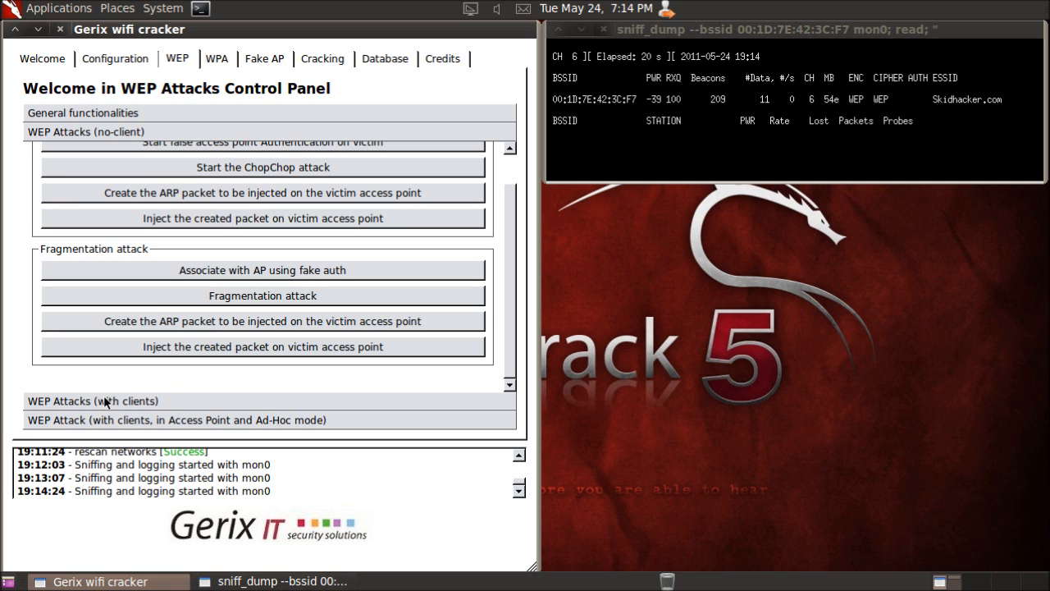
click(92, 400)
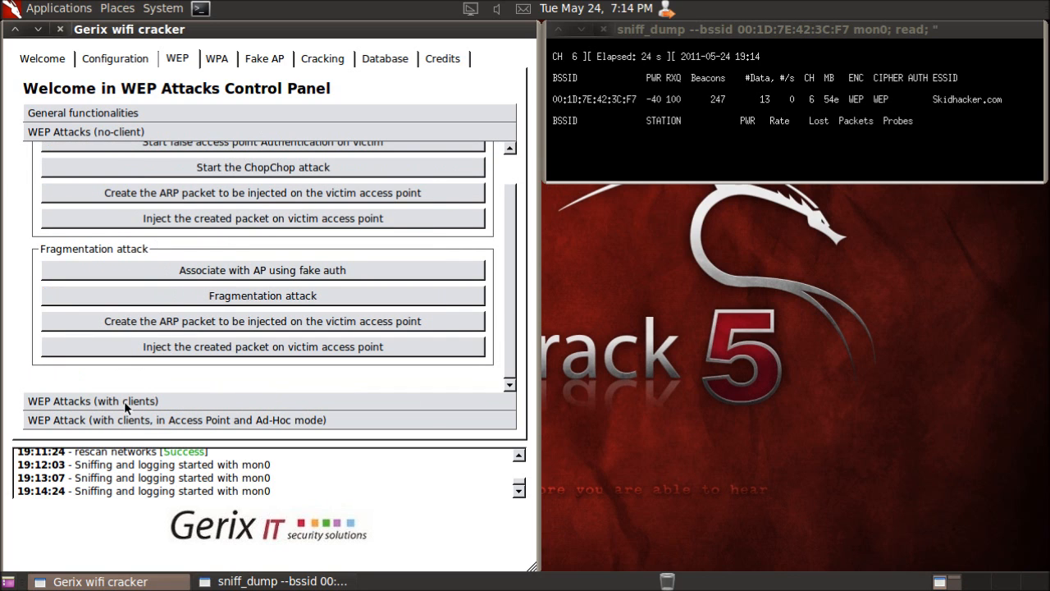
click(92, 400)
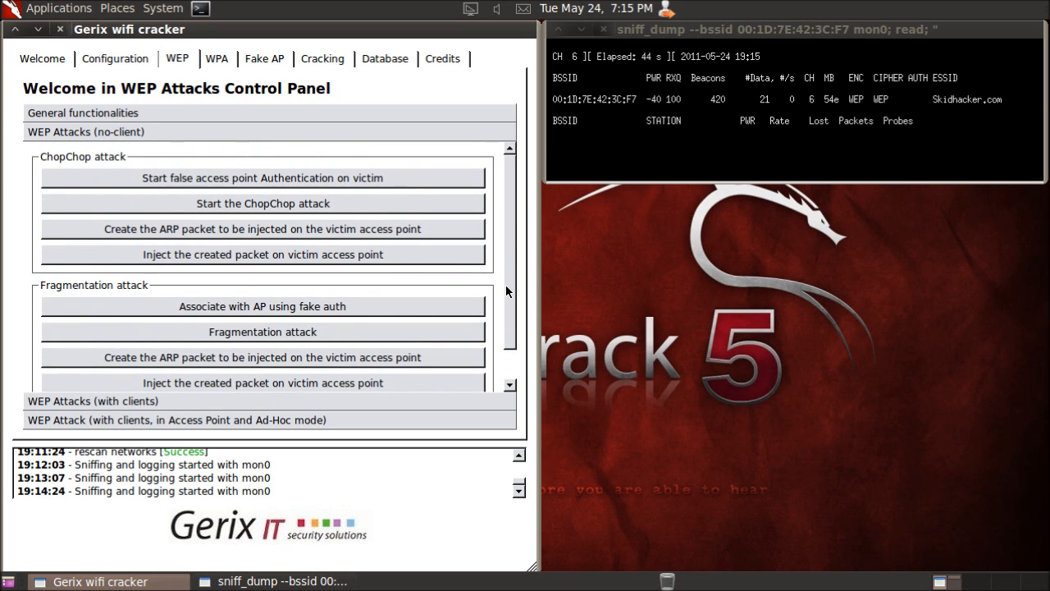
mouse_move(252, 294)
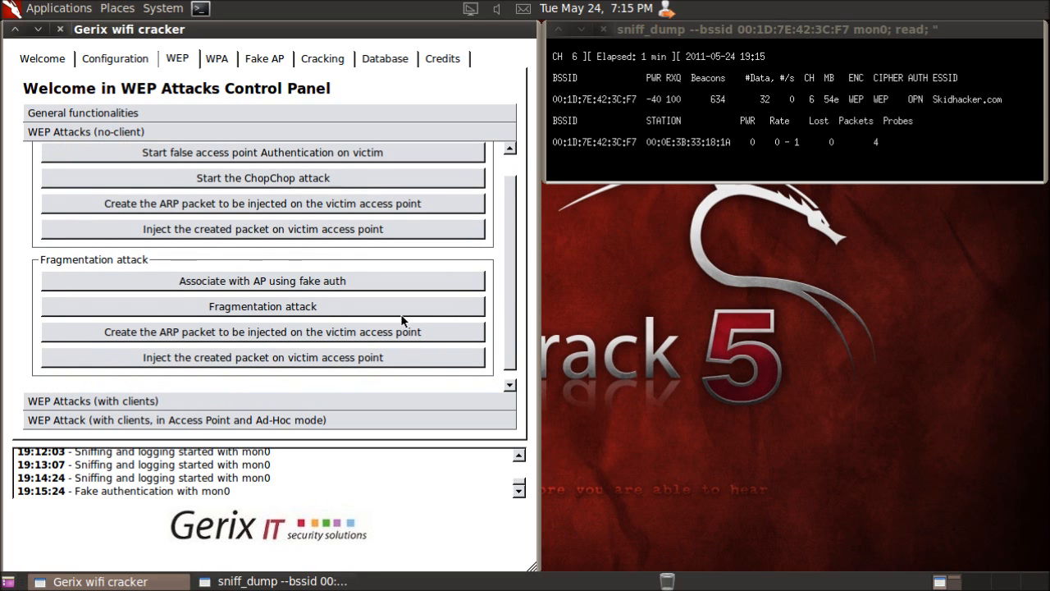
Run the fragmentation attack, accept the packet with y, and inject the forged ARP packet.
click(262, 306)
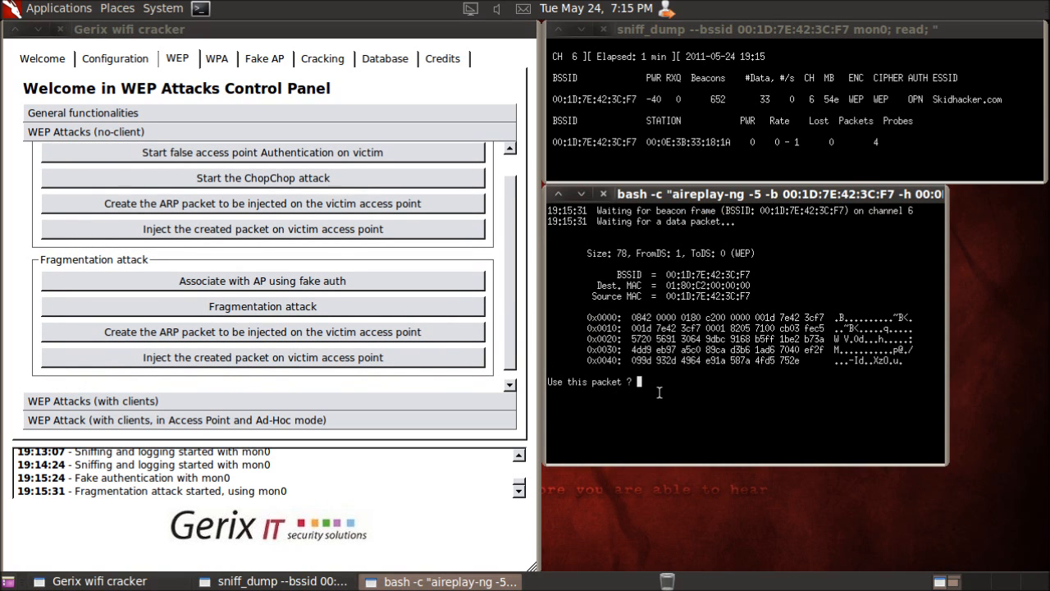
text(yh)
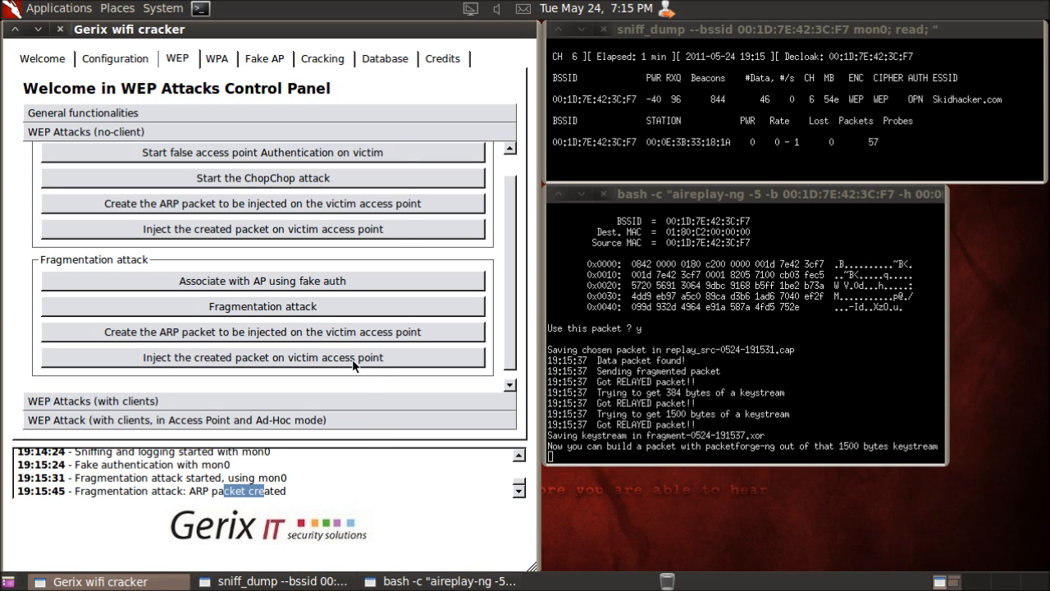
click(262, 356)
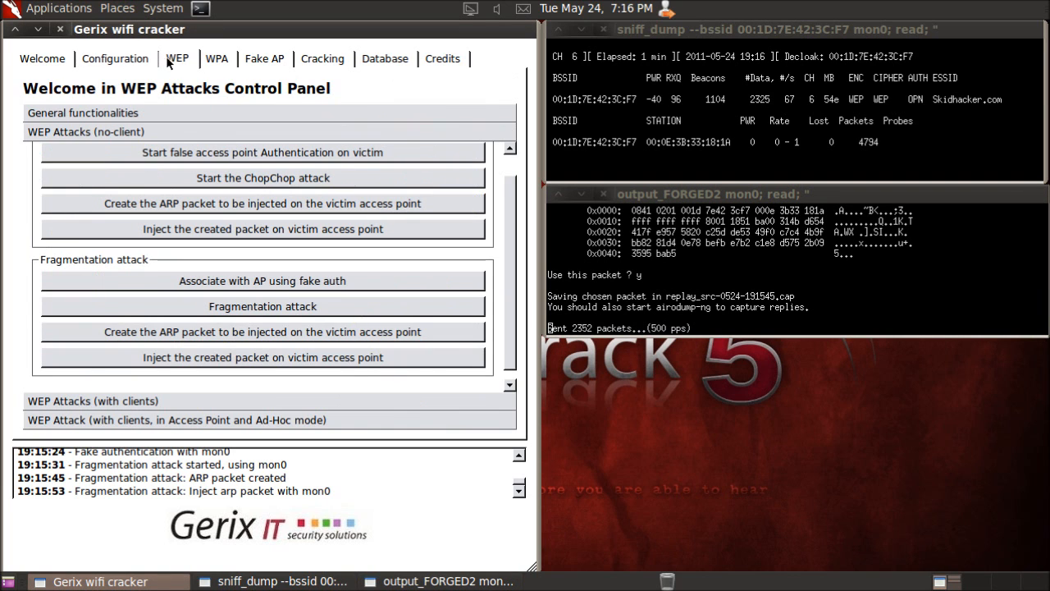
mouse_move(217, 61)
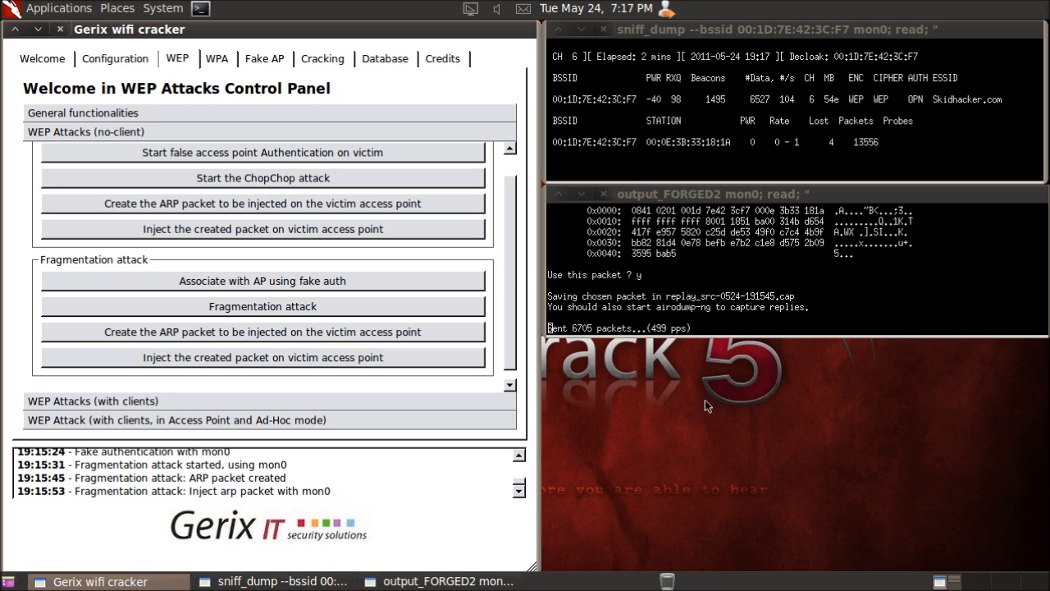
mouse_move(572, 424)
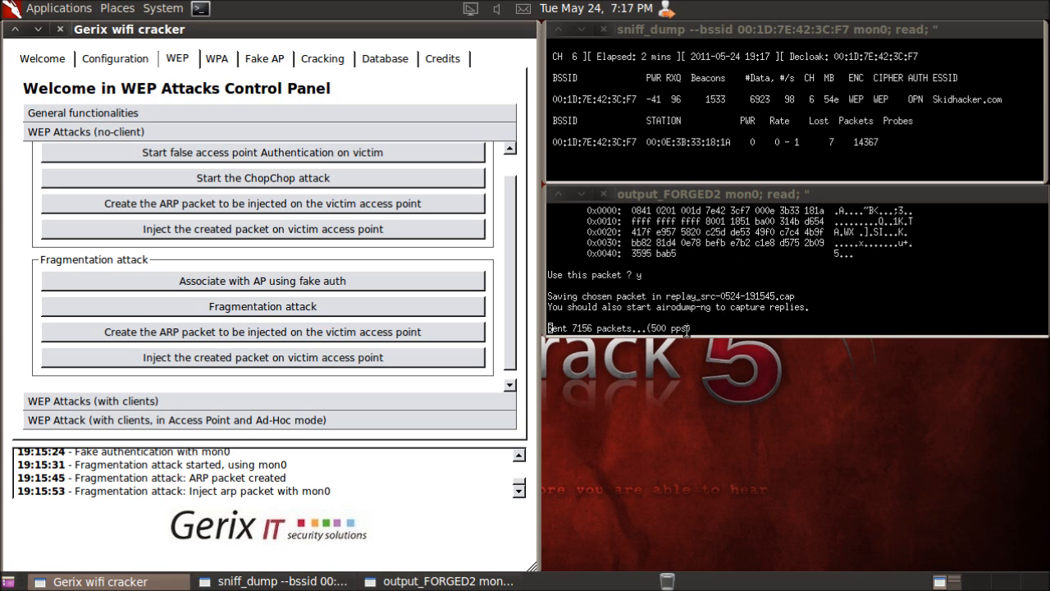
mouse_move(689, 354)
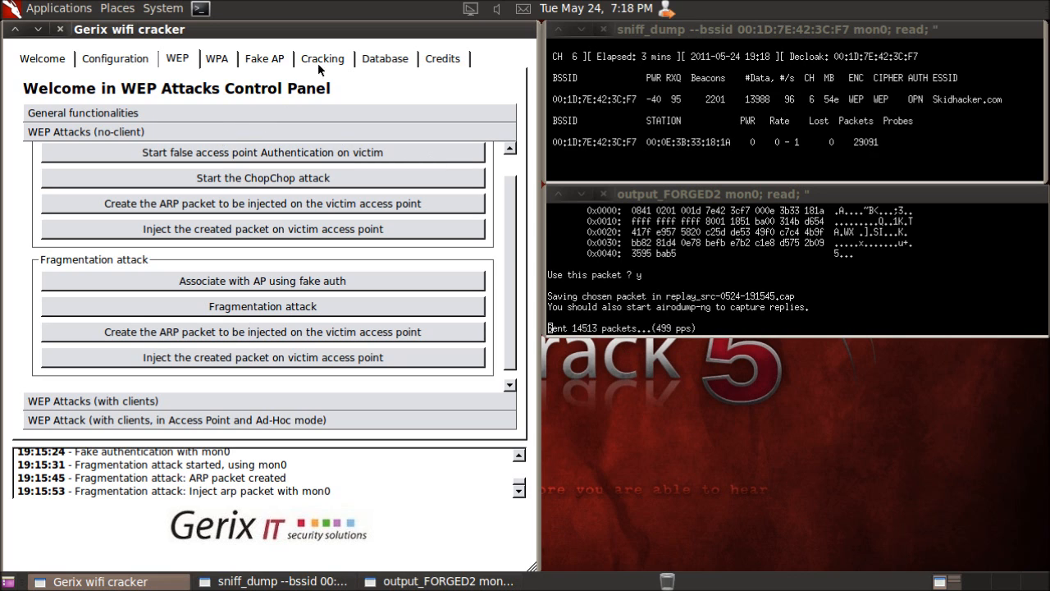
Show the Cracking options and close the finished output_FORGED2 terminal.
click(322, 58)
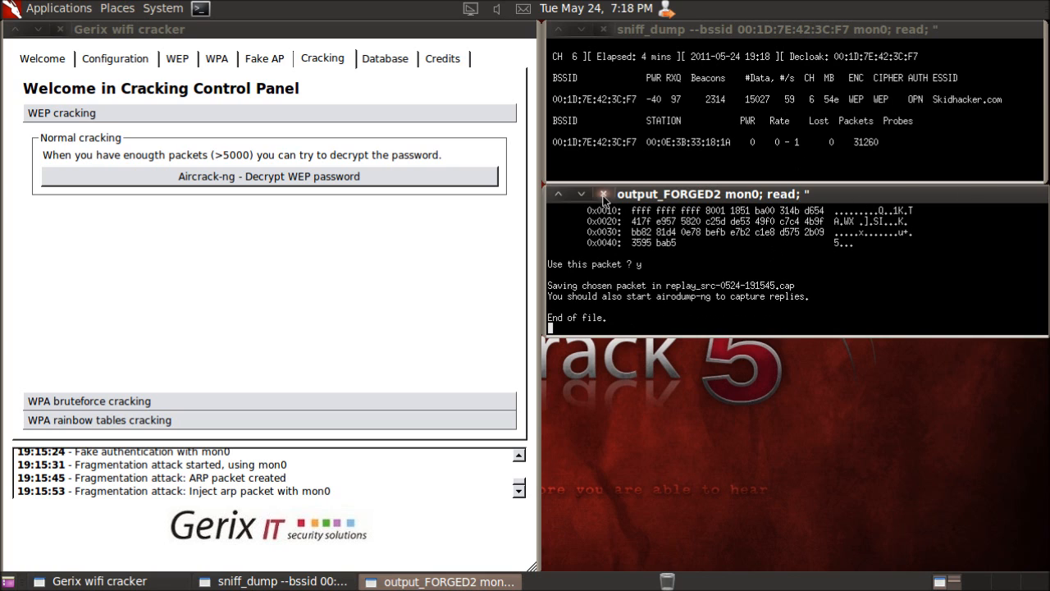
click(603, 193)
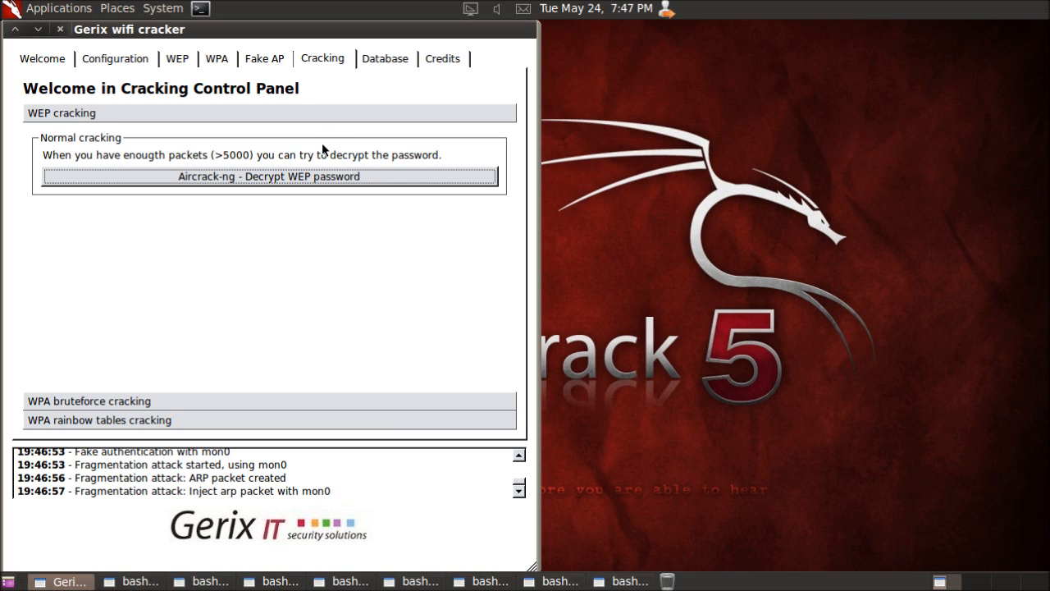
click(268, 176)
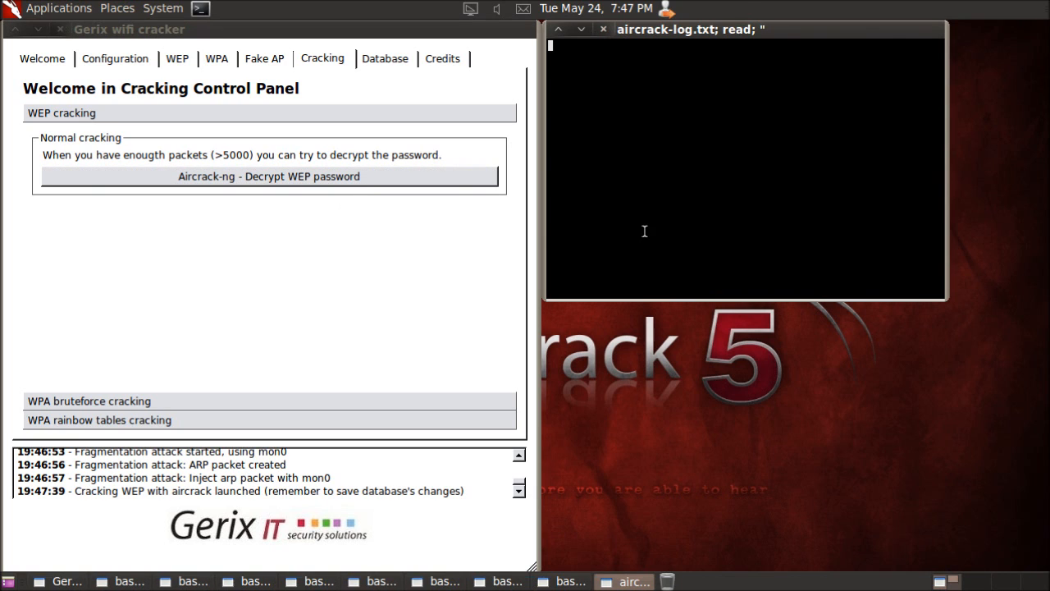
drag(946, 301, 1032, 269)
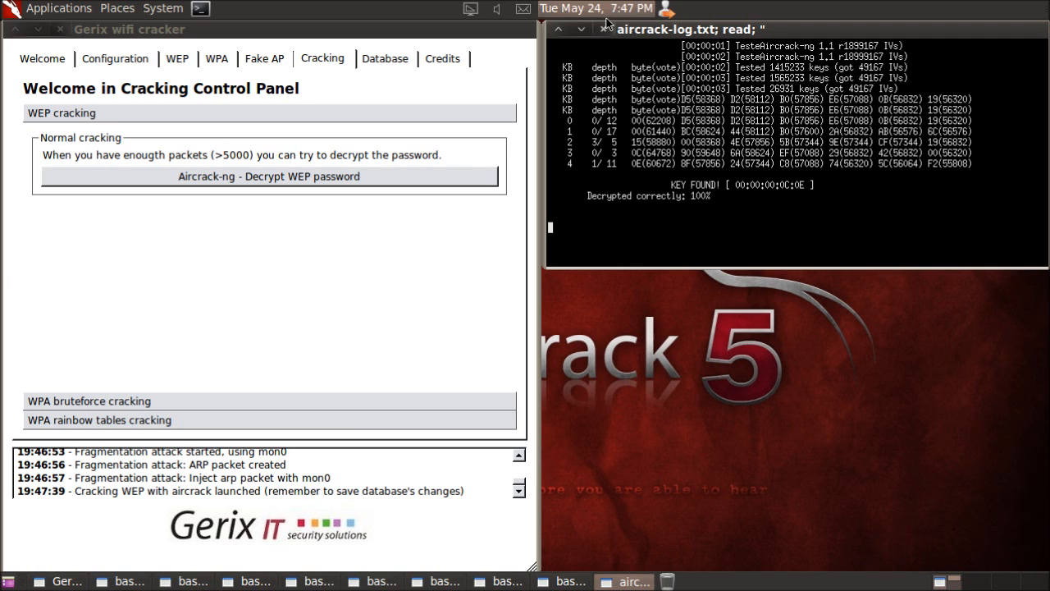
click(384, 59)
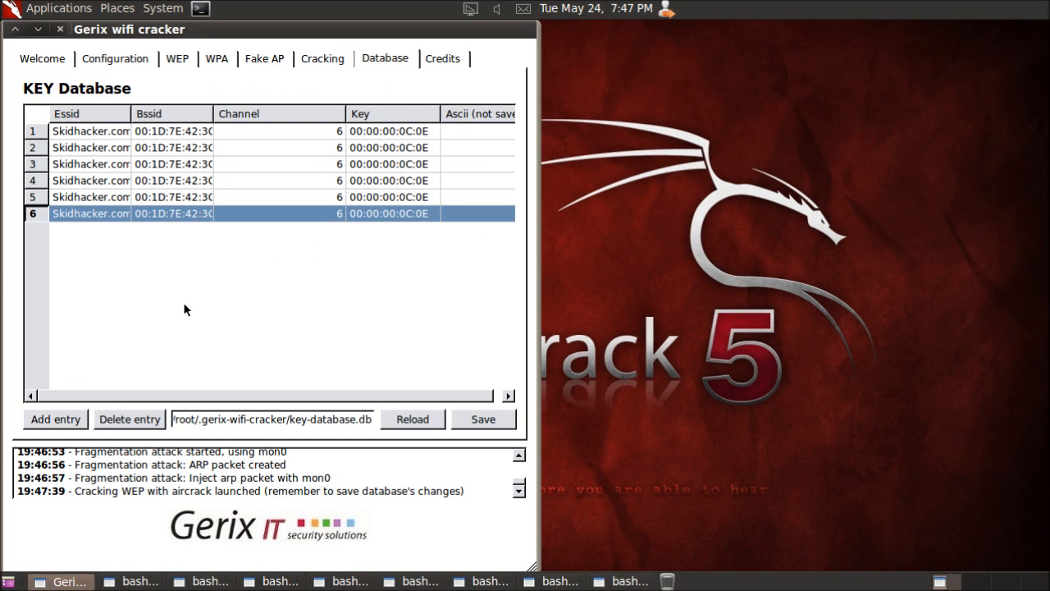
mouse_move(120, 63)
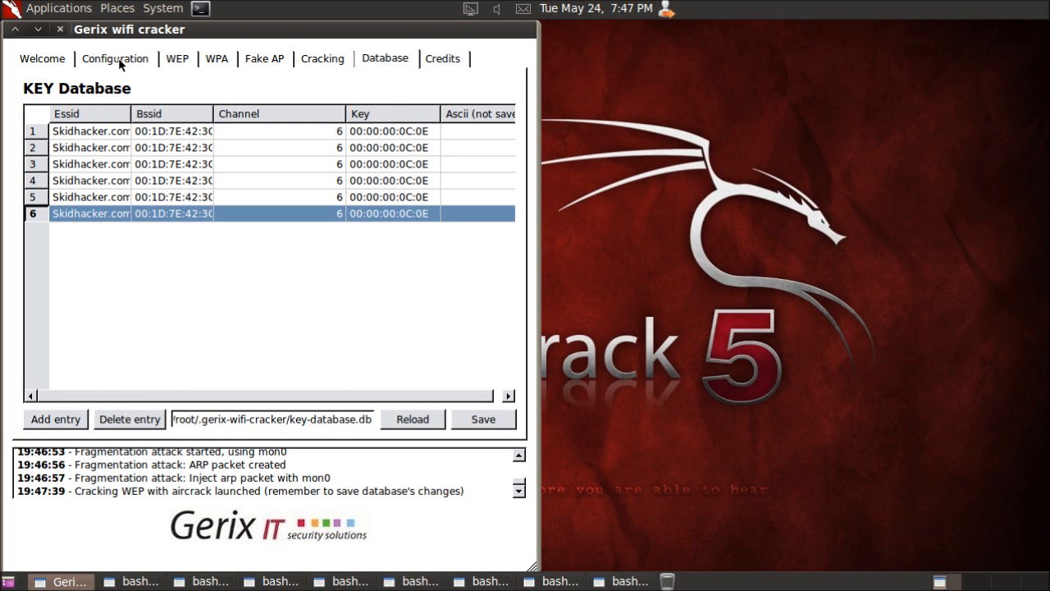
mouse_move(209, 134)
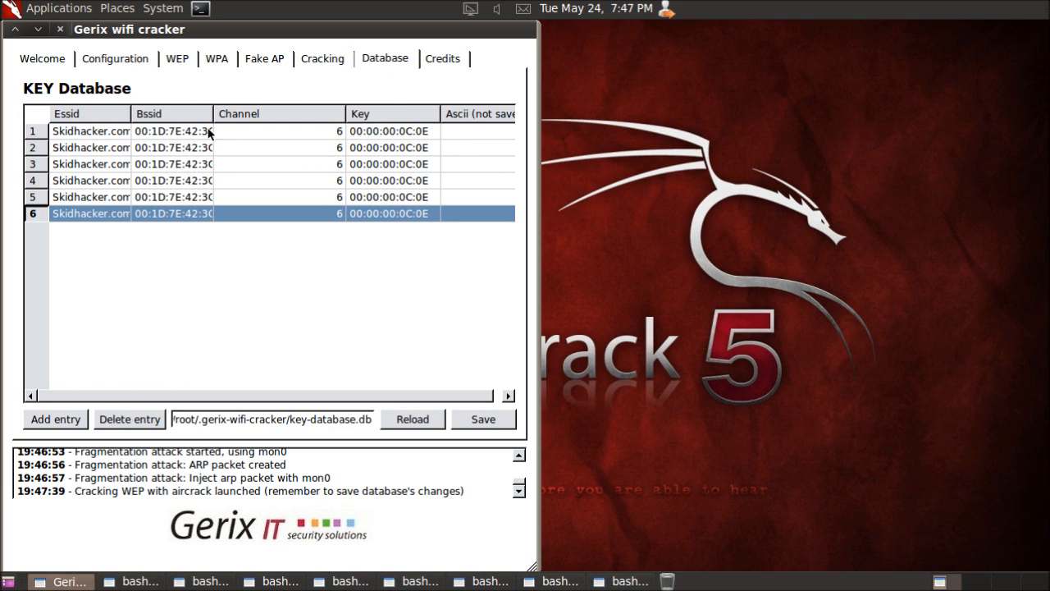
Review the Configuration settings, then return to the WEP attack controls.
click(115, 58)
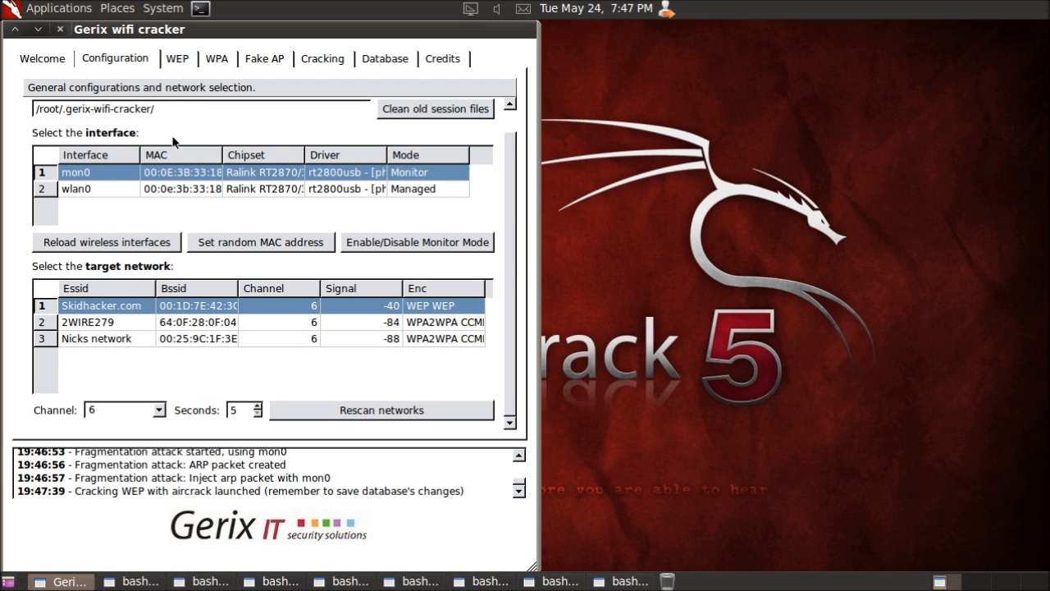
click(178, 58)
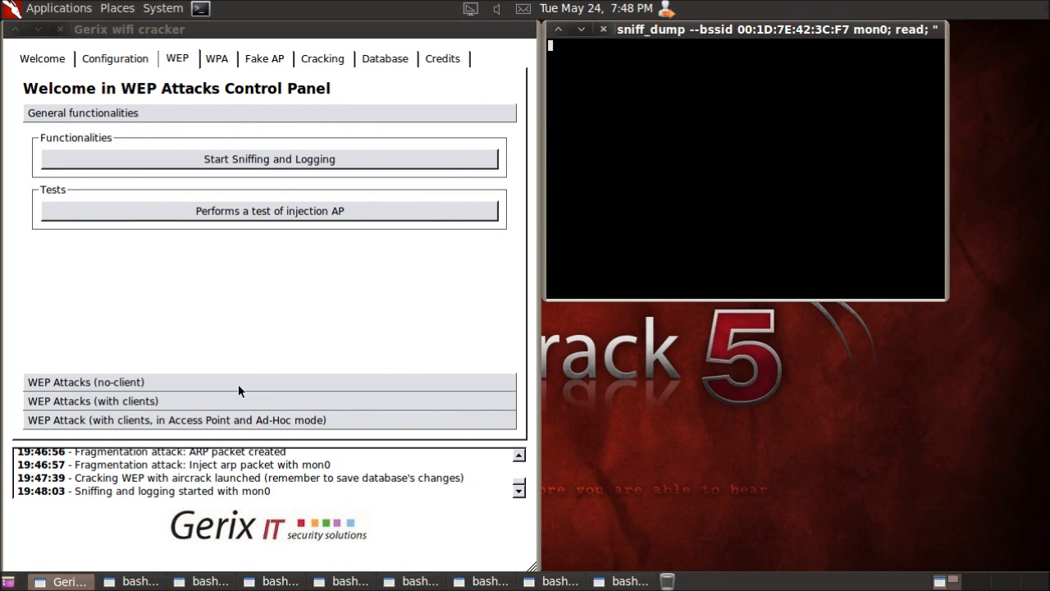
Expand the 'WEP Attacks (no-client)' section.
click(86, 381)
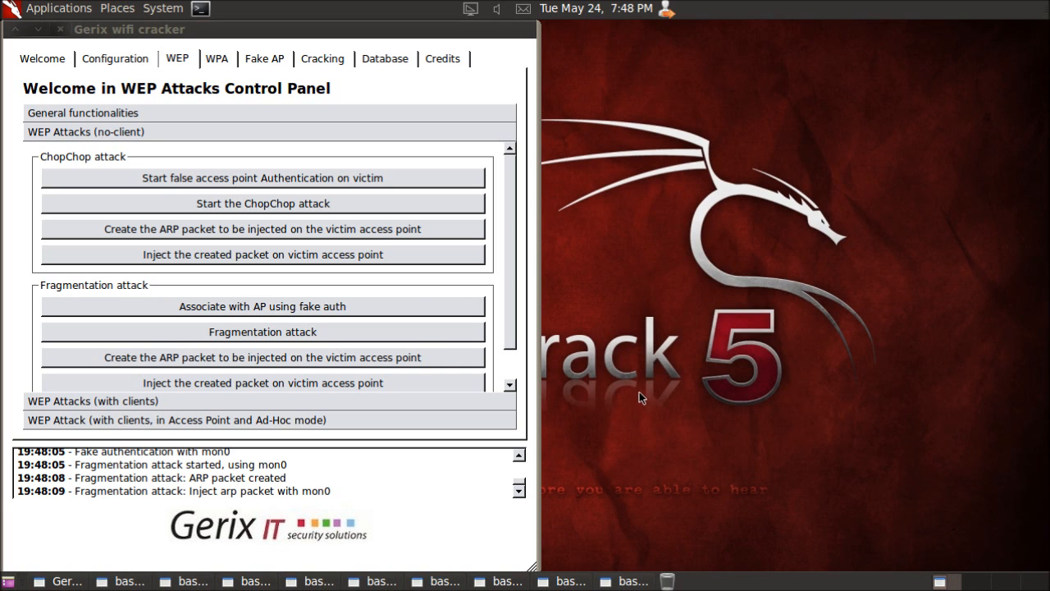
mouse_move(492, 290)
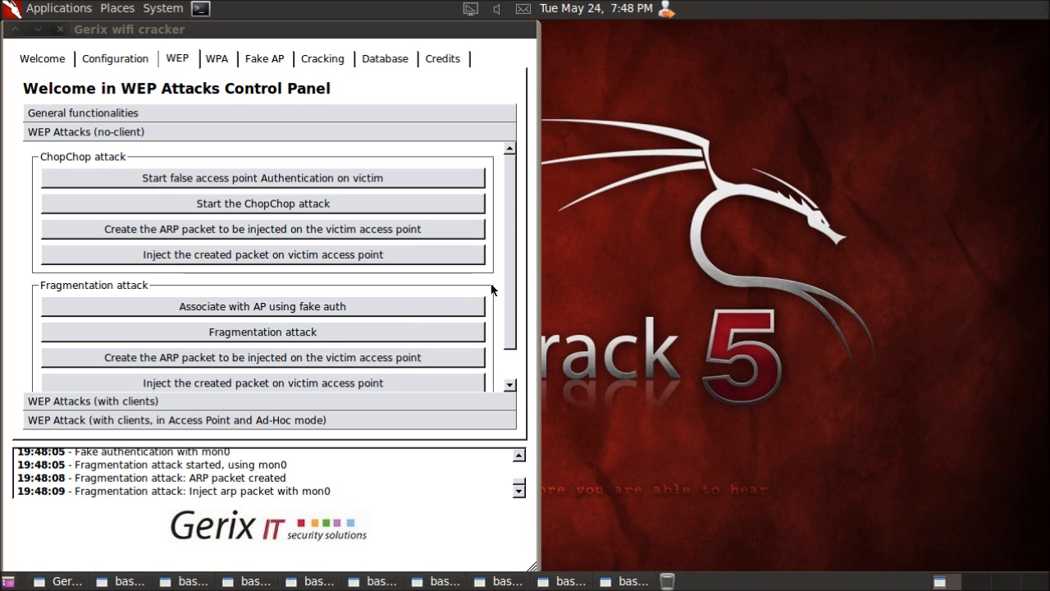
mouse_move(513, 285)
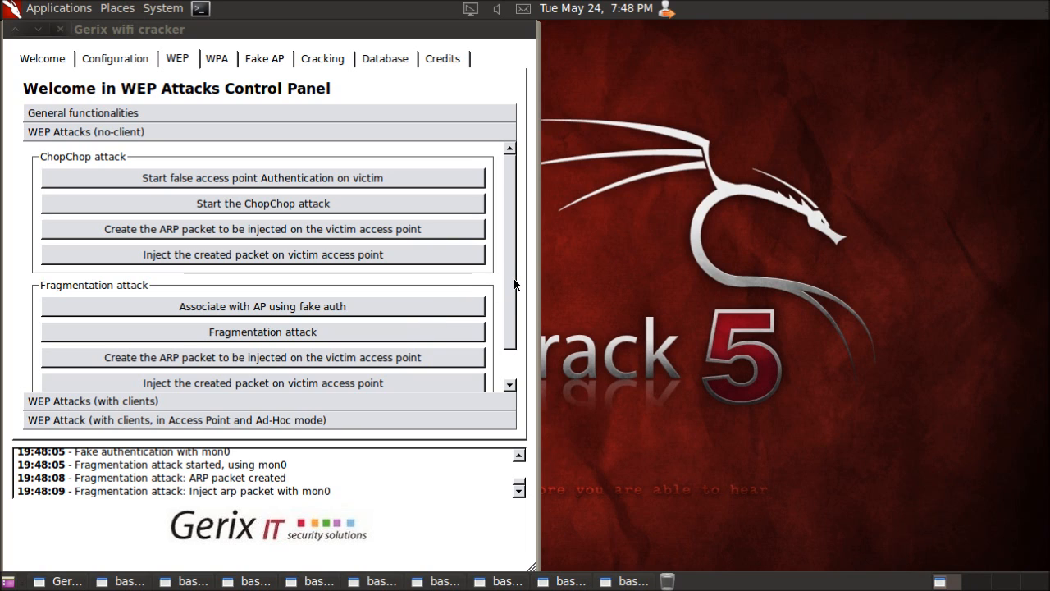
mouse_move(532, 280)
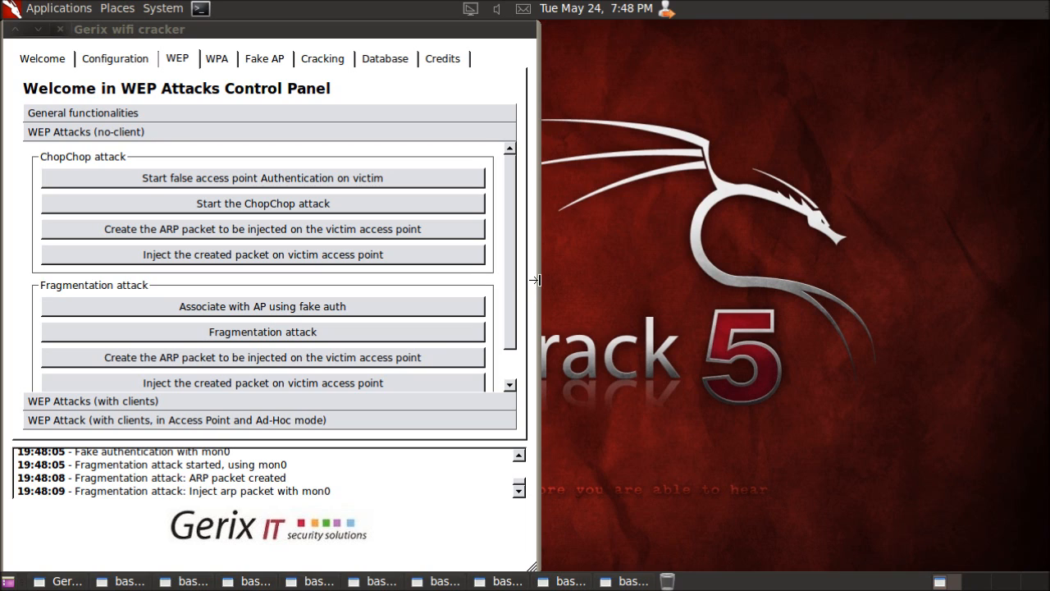
mouse_move(496, 293)
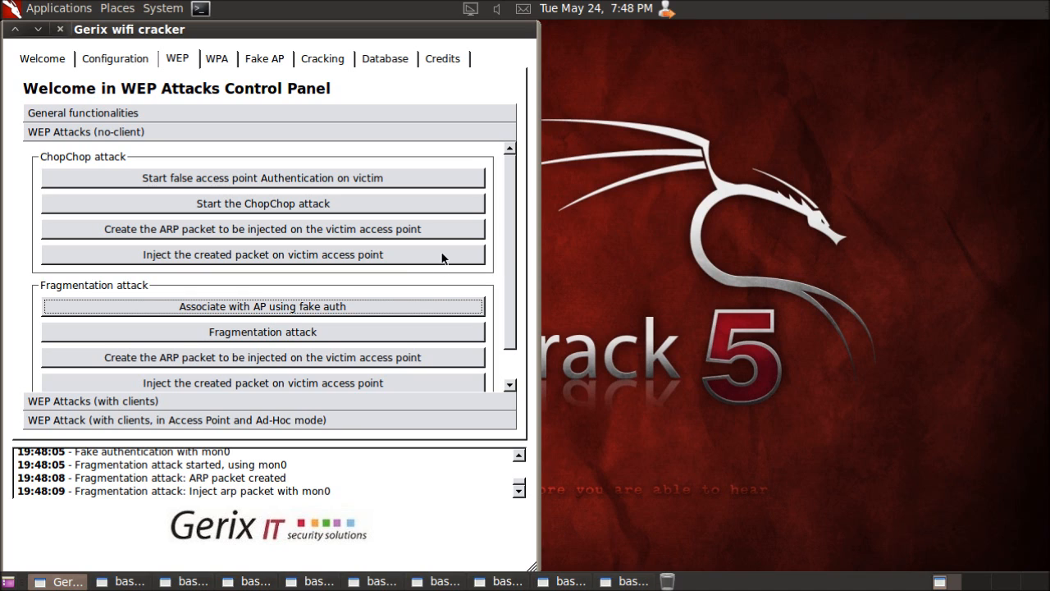
mouse_move(219, 69)
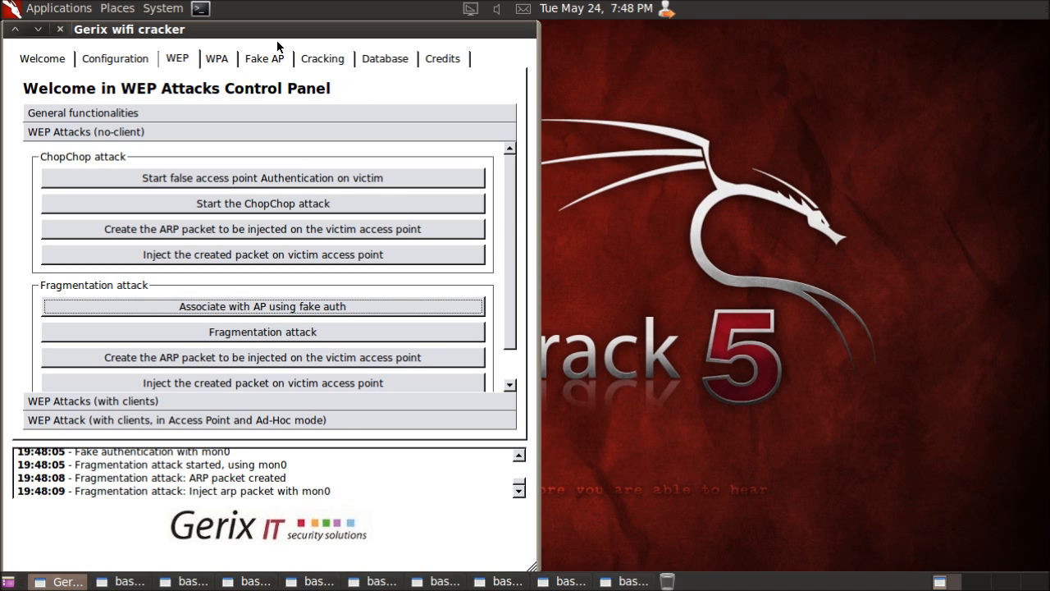
mouse_move(287, 57)
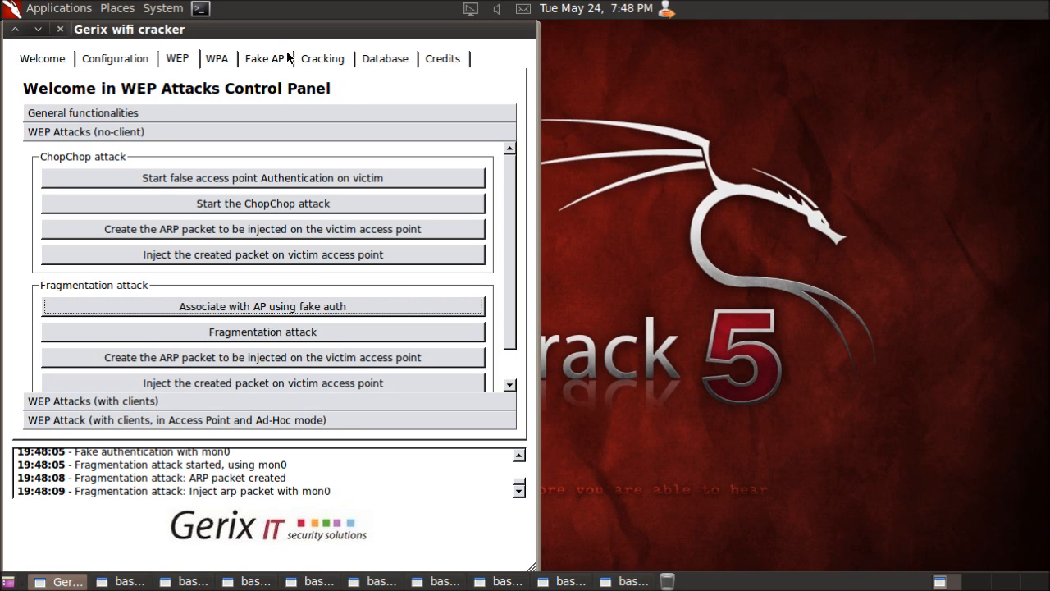